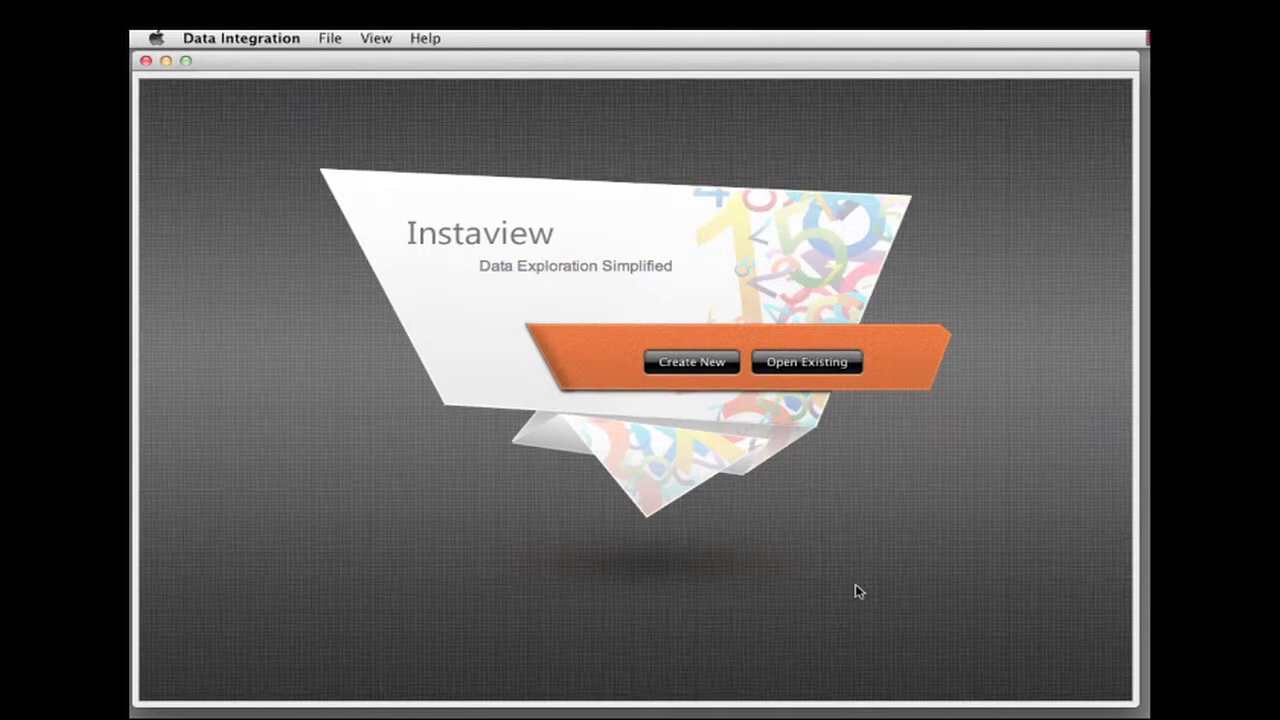
Start a new Twitter search data source from the Create New screen.
left_click(806, 360)
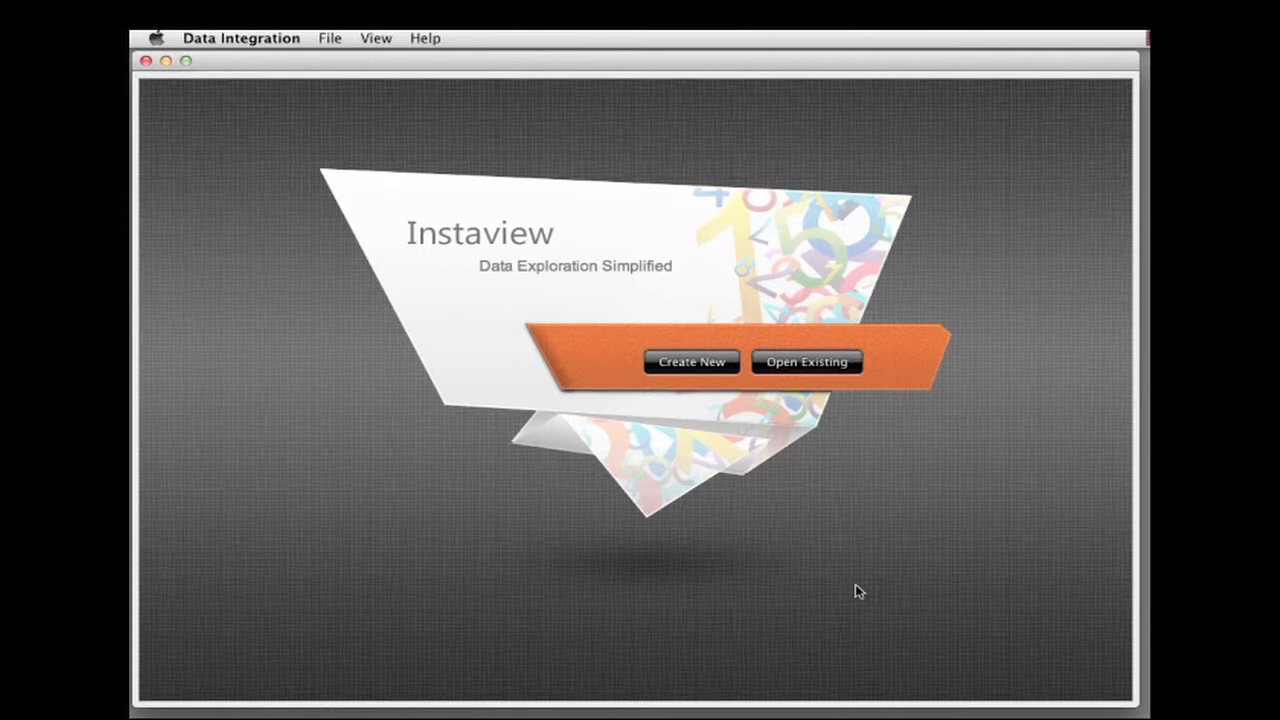
left_click(692, 360)
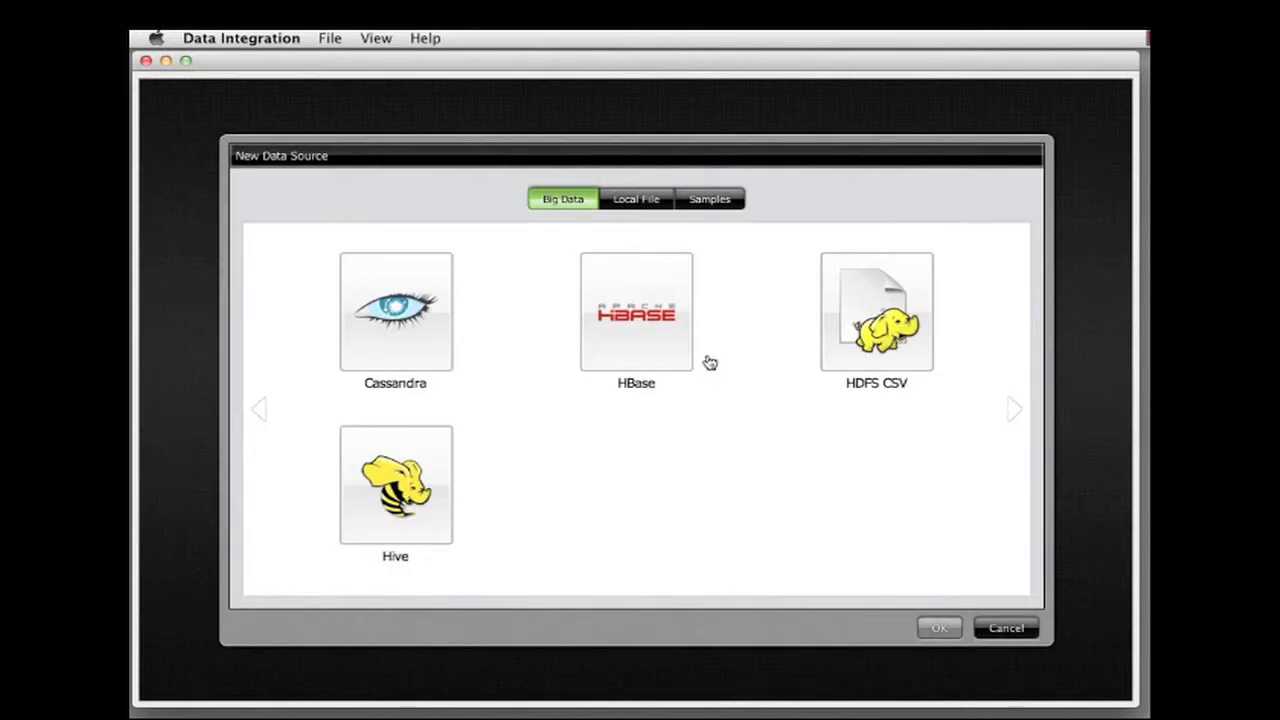
left_click(708, 198)
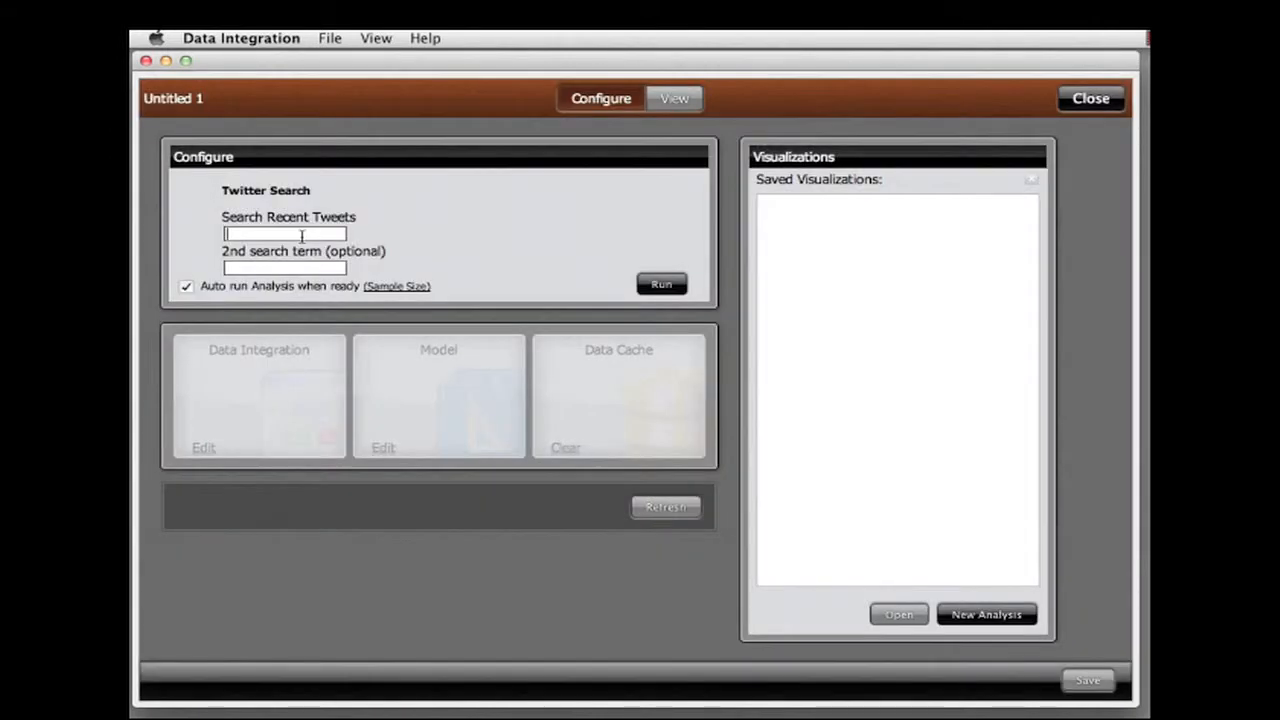
Enter Cloudera and Hortonworks as search terms and run the tweet analysis.
type("Cloude")
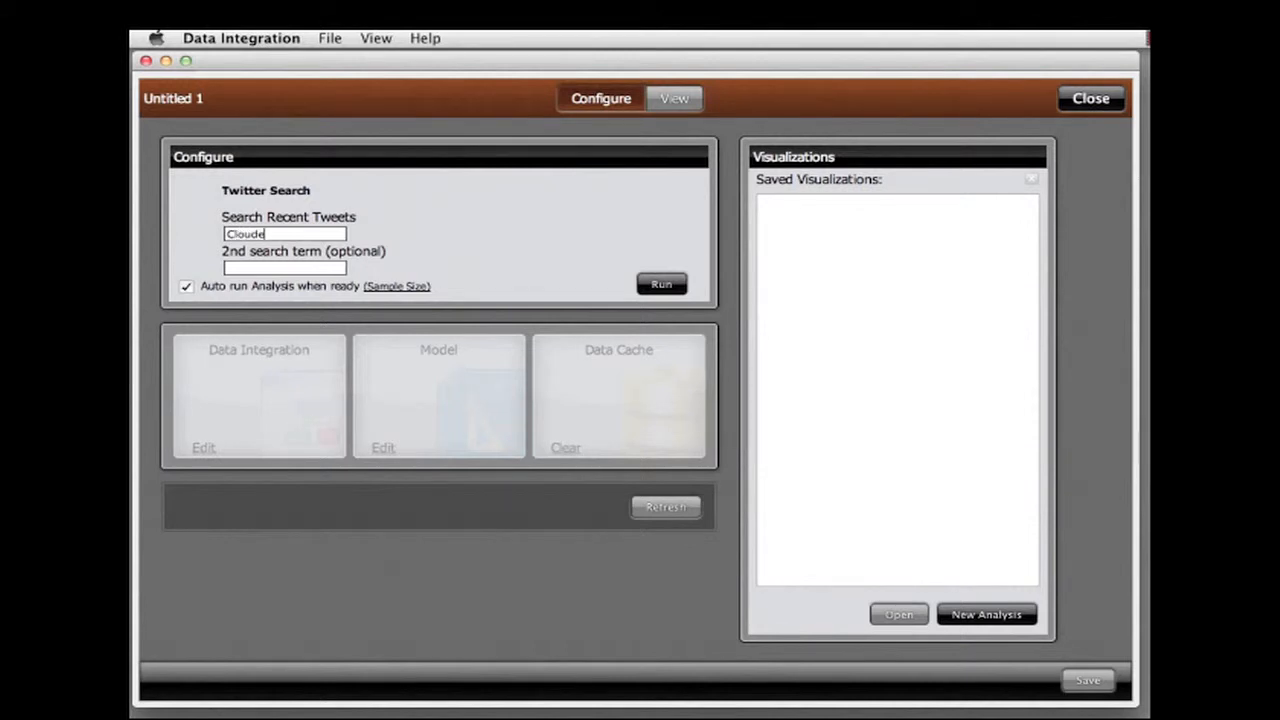
type("Ho")
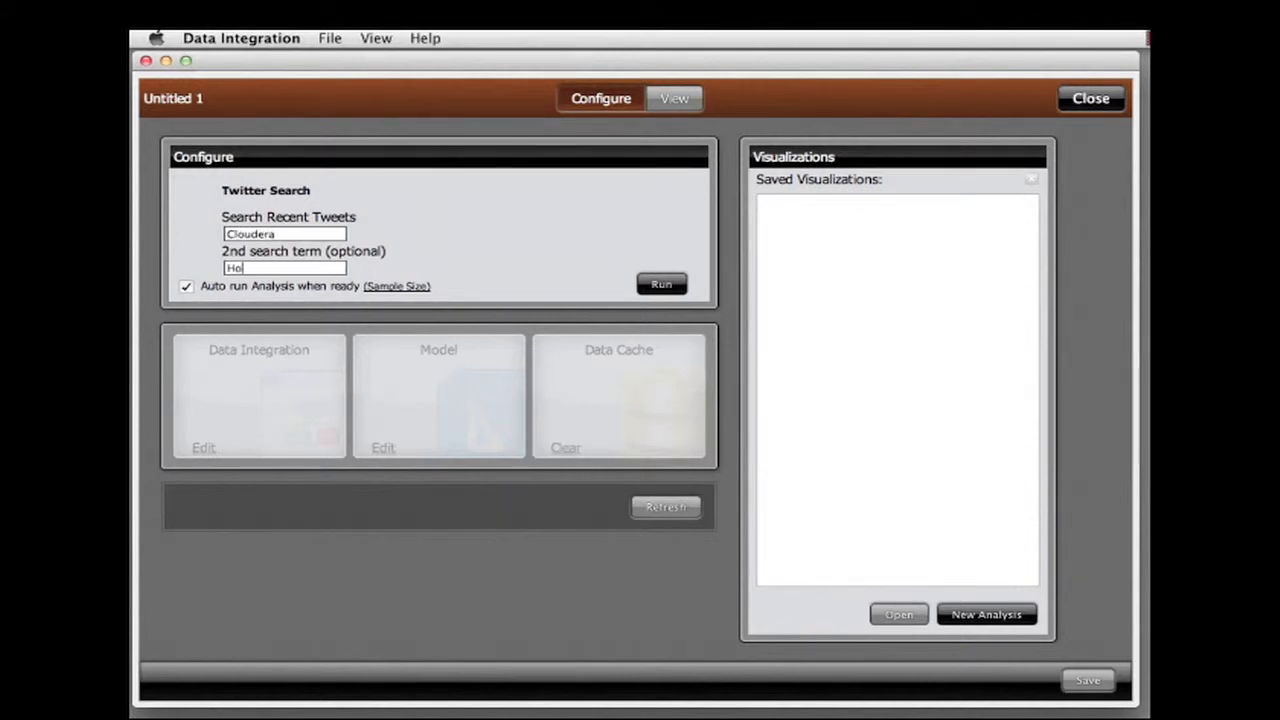
type("Hortonwor")
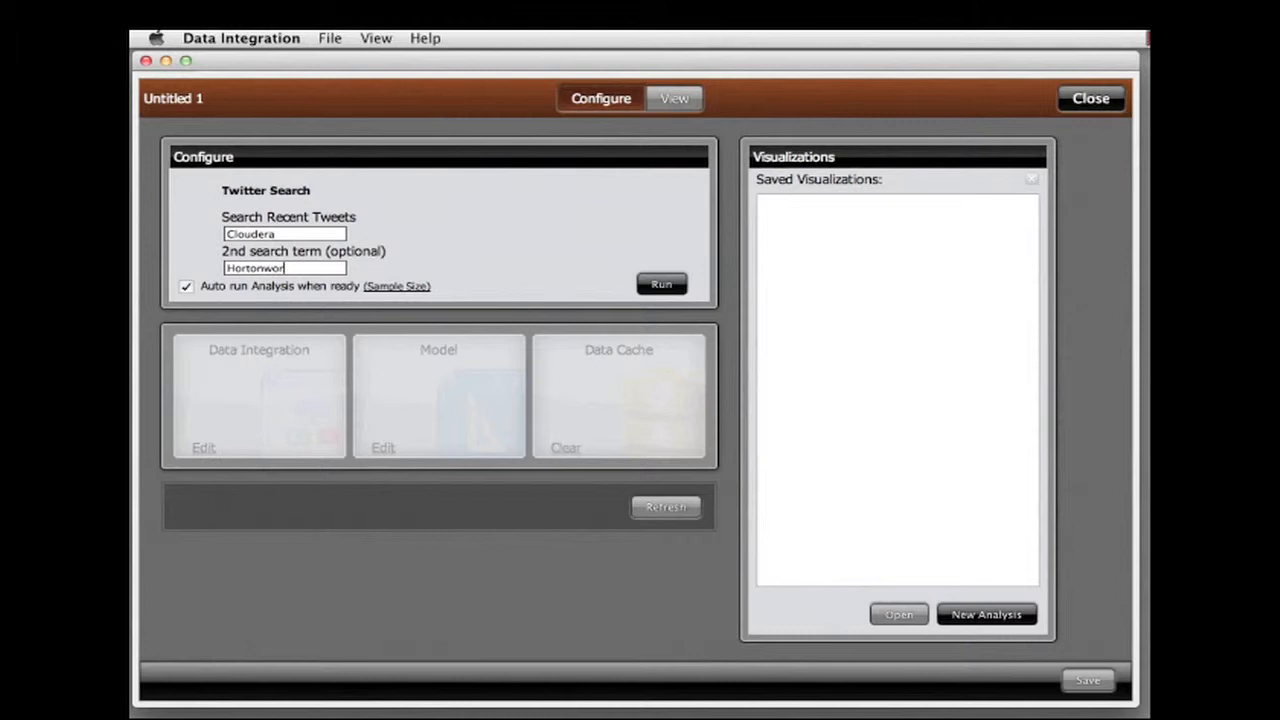
left_click(662, 284)
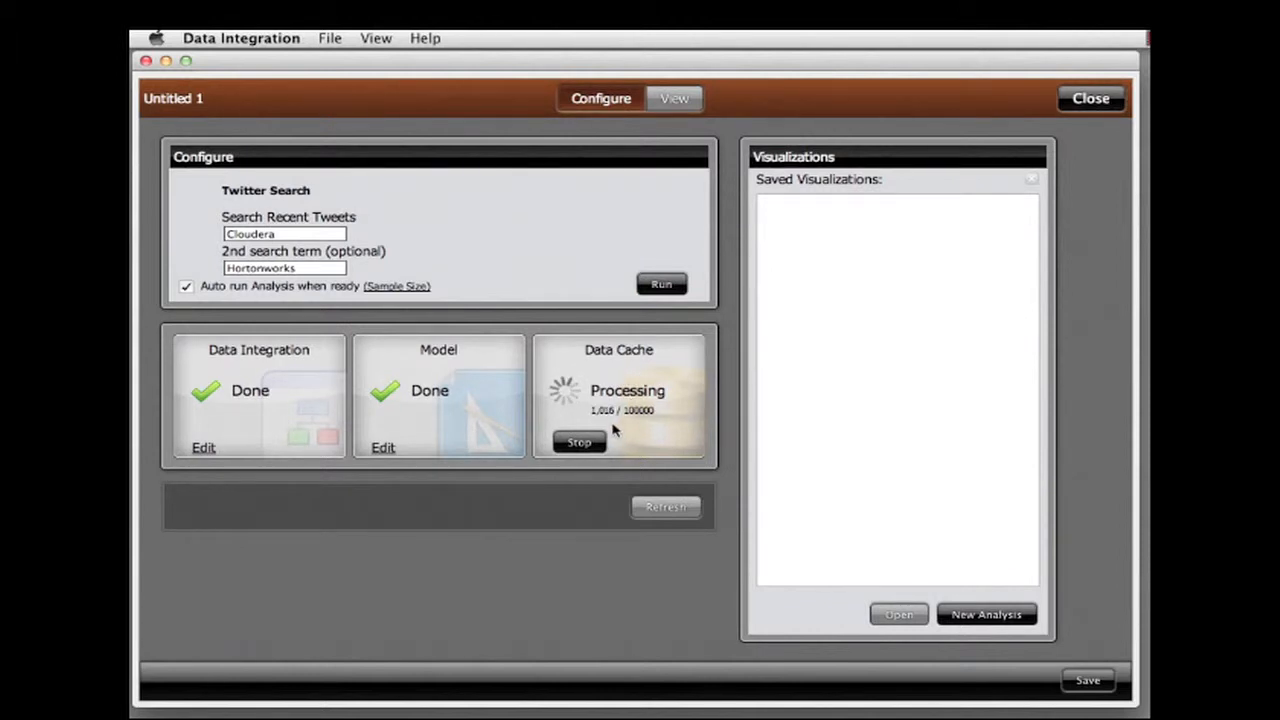
View the report with Tweets as measure, Date on rows and Search on columns.
left_click(674, 98)
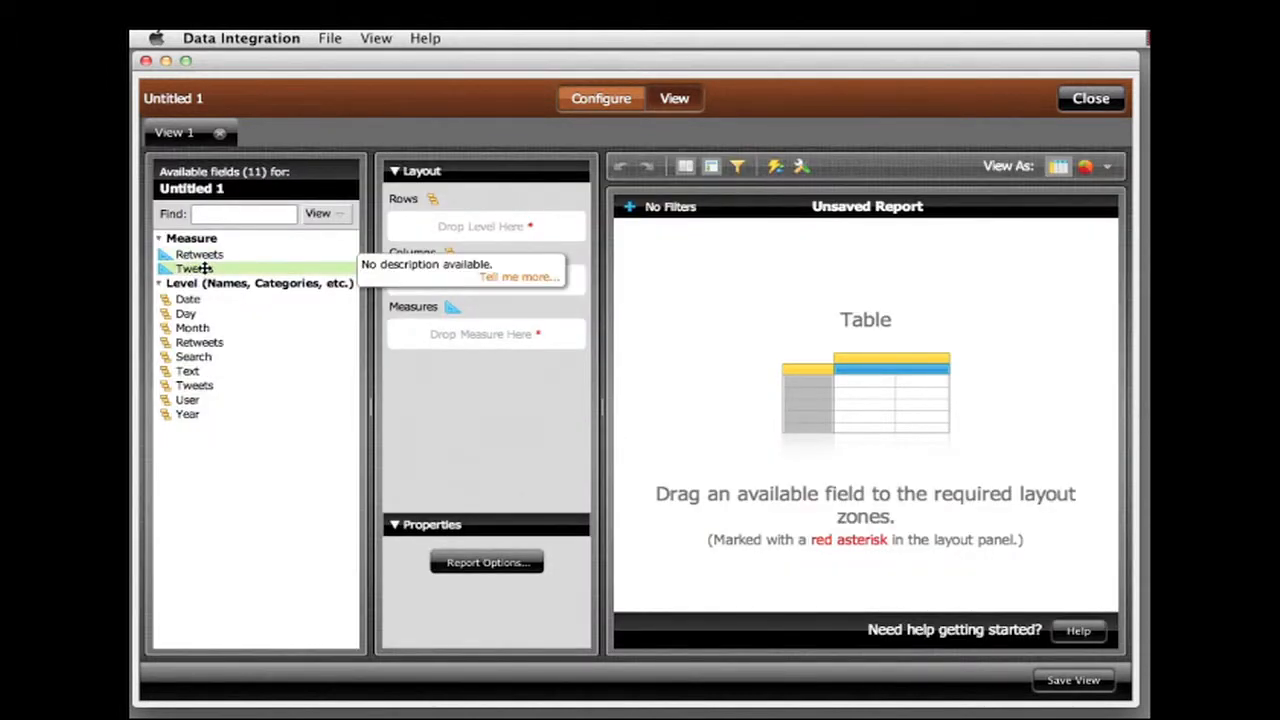
left_click_drag(194, 268, 486, 334)
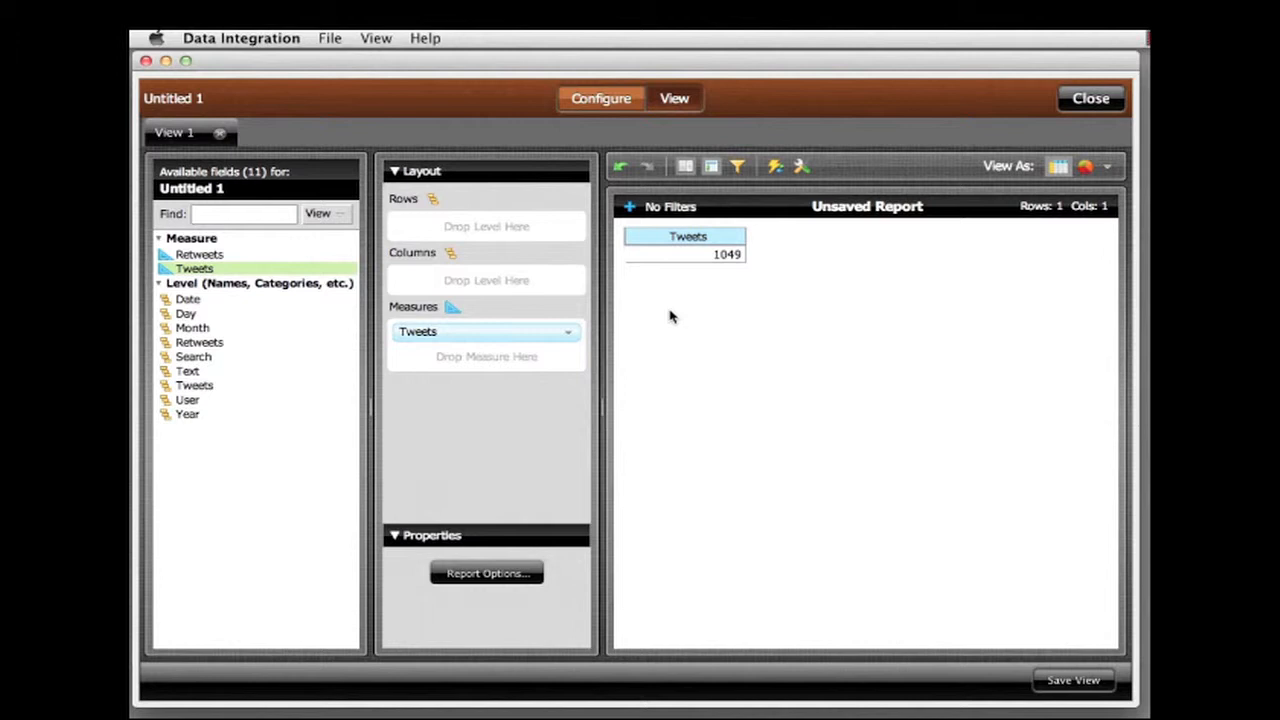
left_click_drag(188, 300, 772, 338)
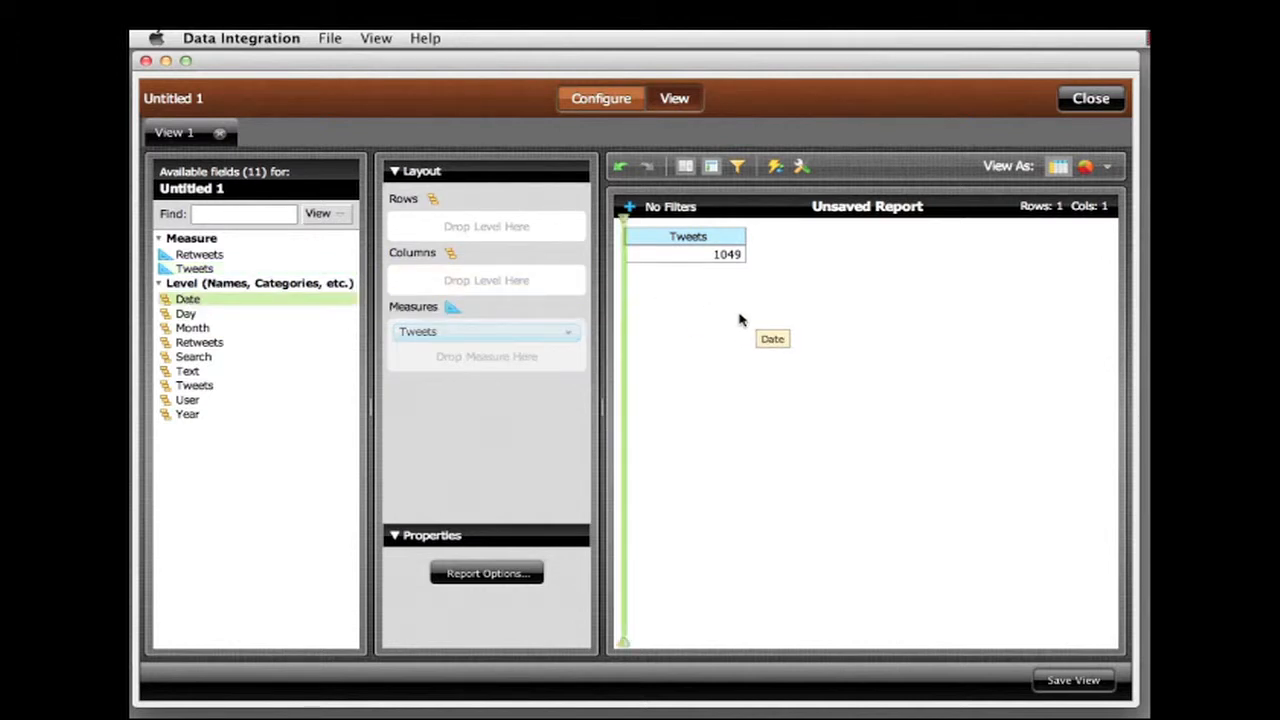
left_click_drag(188, 298, 488, 224)
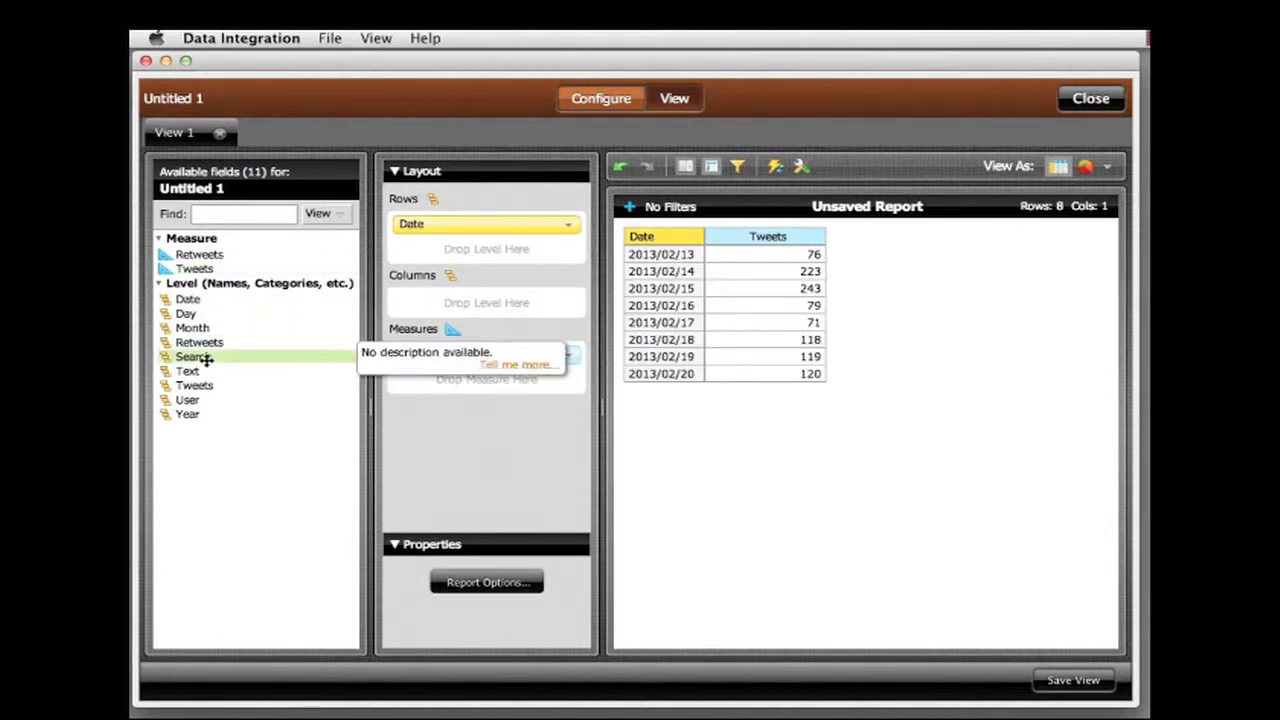
left_click_drag(192, 356, 488, 300)
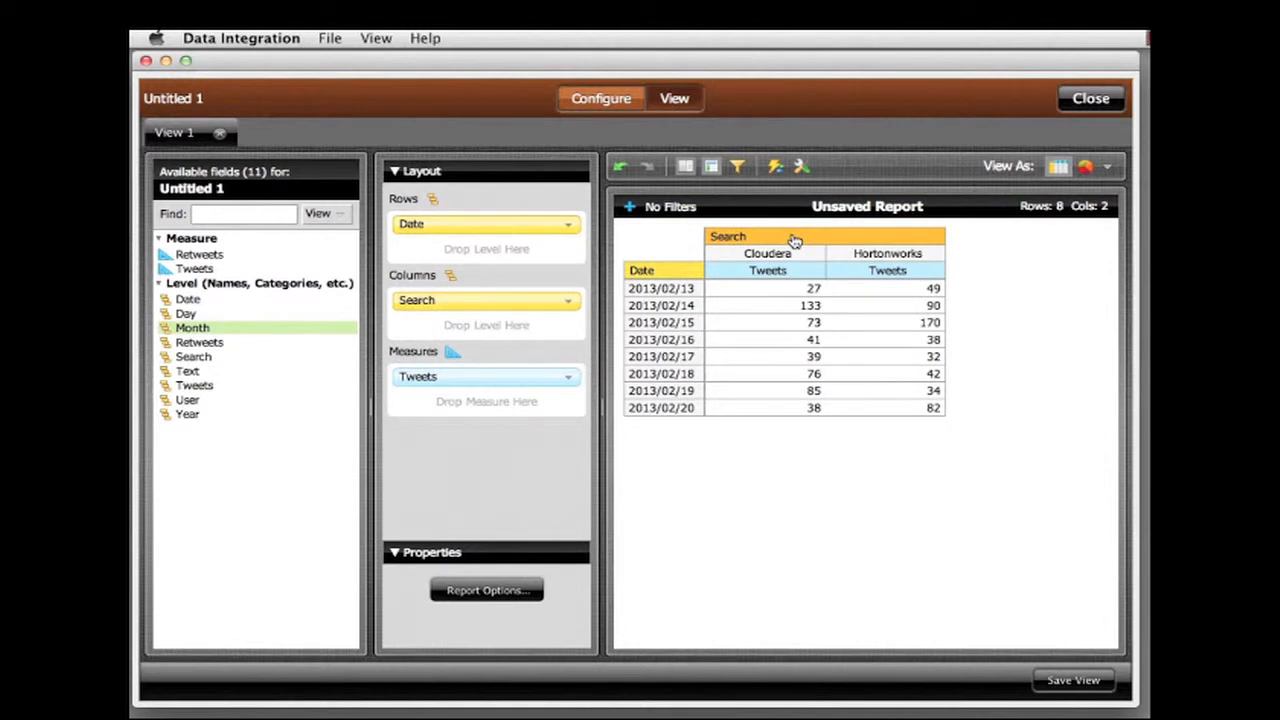
mouse_move(1108, 170)
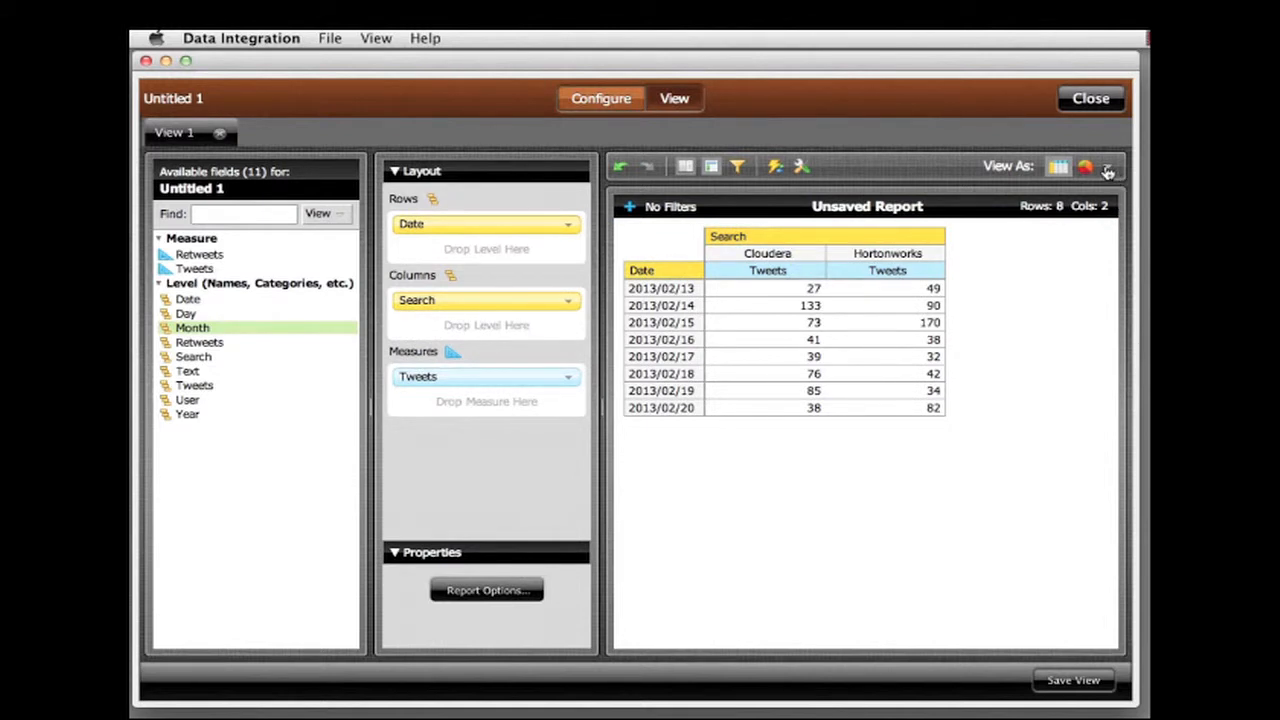
Keep only the Hortonworks line via its 2013/02/15 peak and return to table view.
left_click(1108, 166)
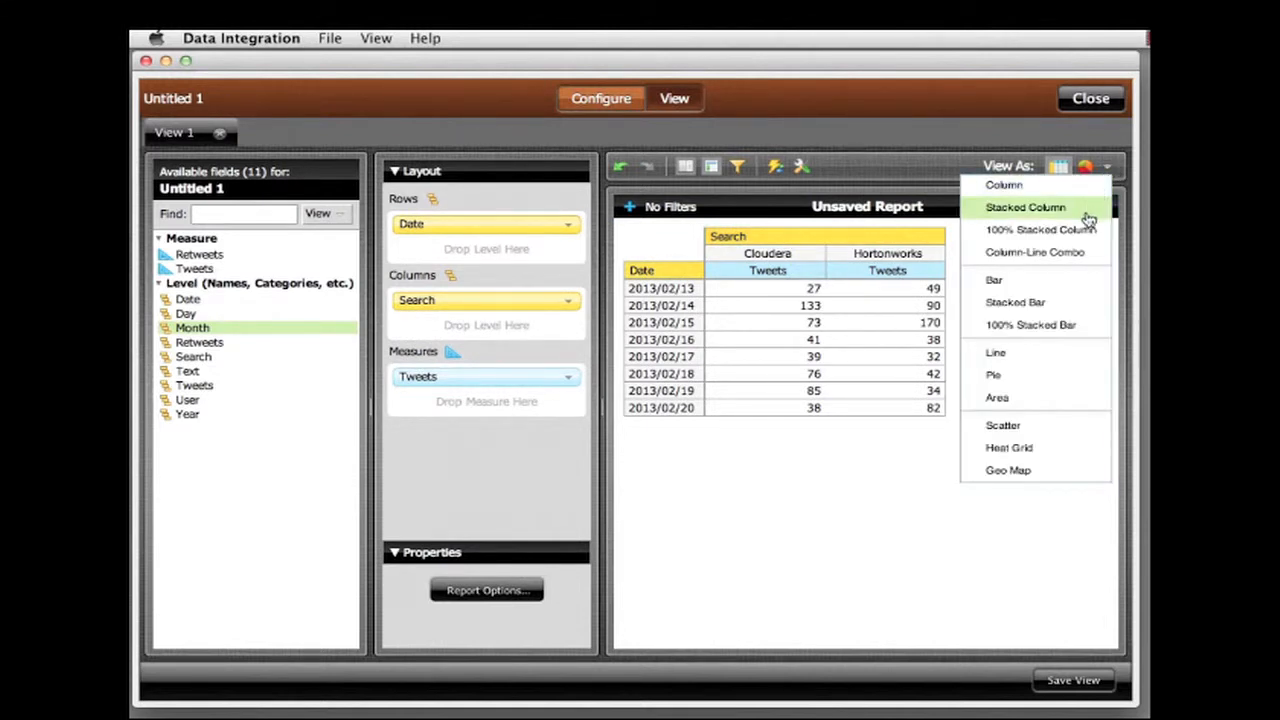
left_click(996, 352)
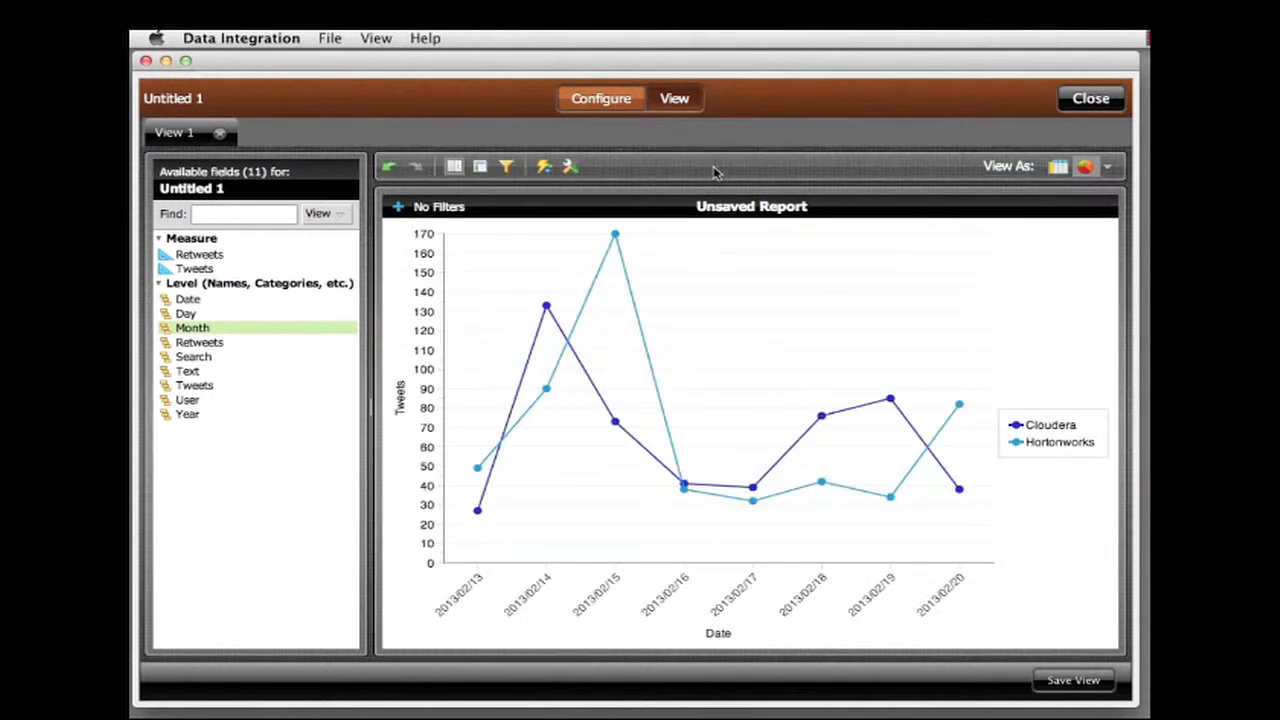
mouse_move(630, 256)
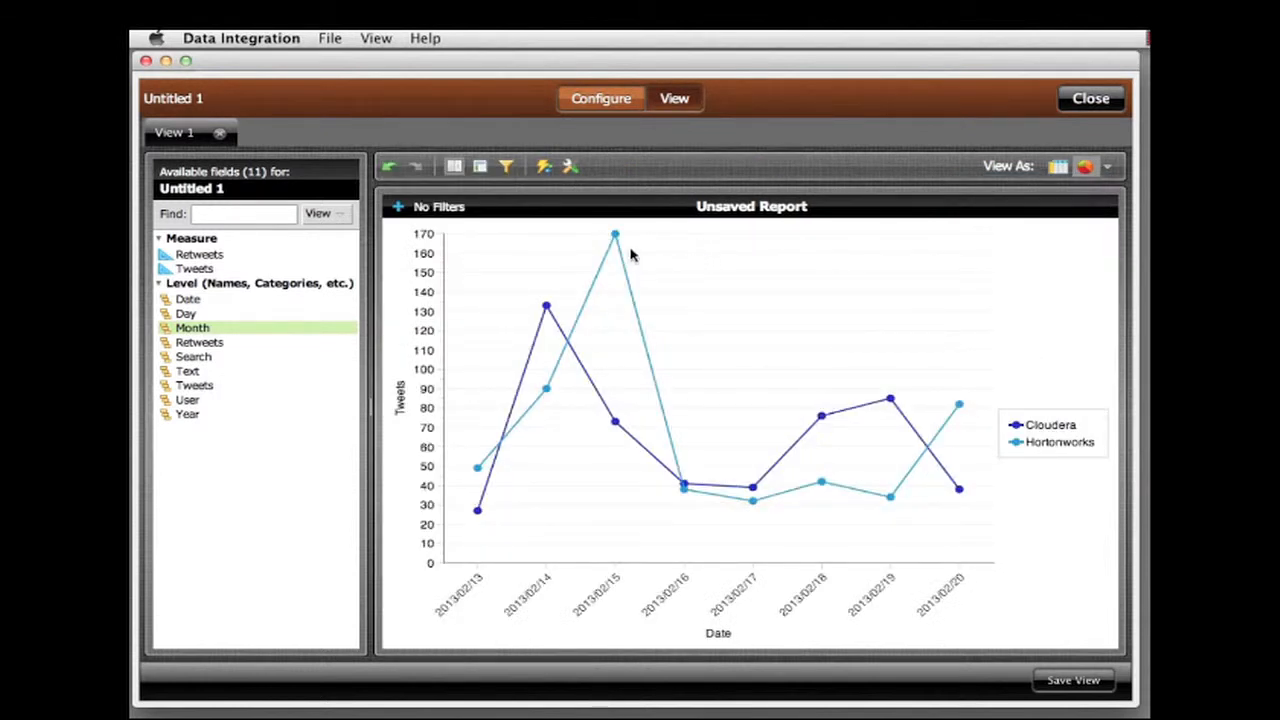
mouse_move(616, 236)
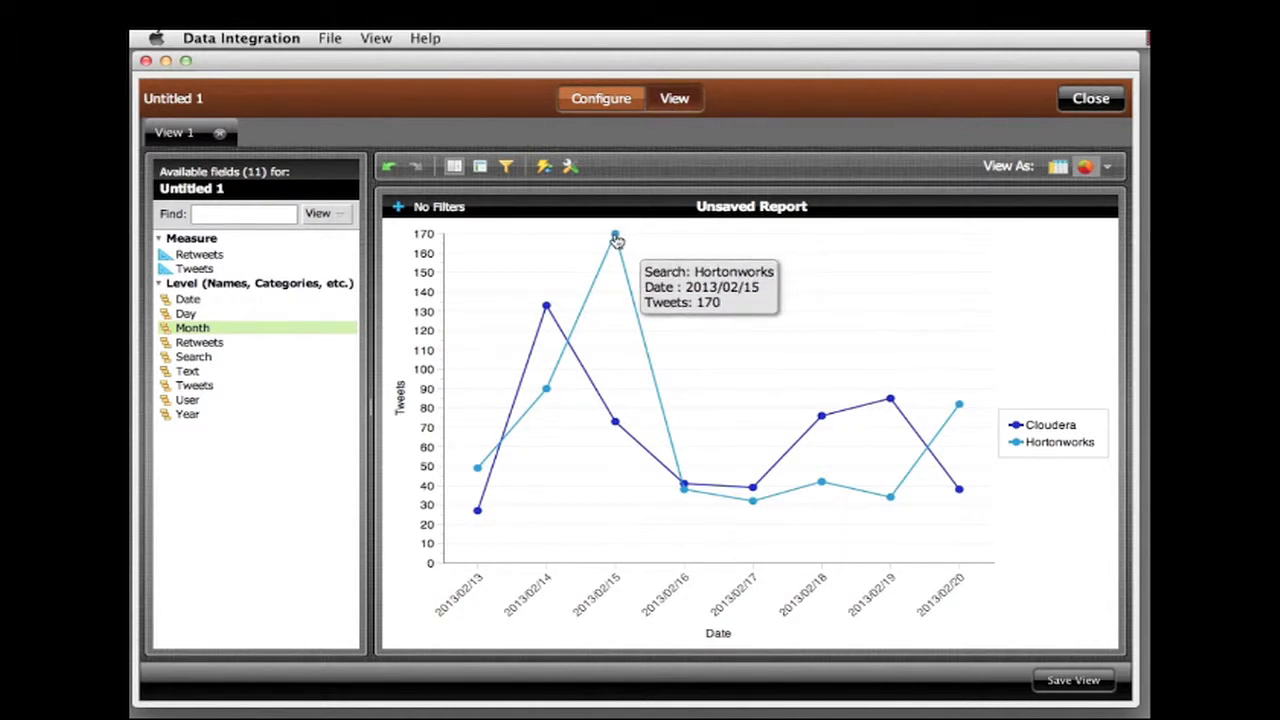
left_click(616, 240)
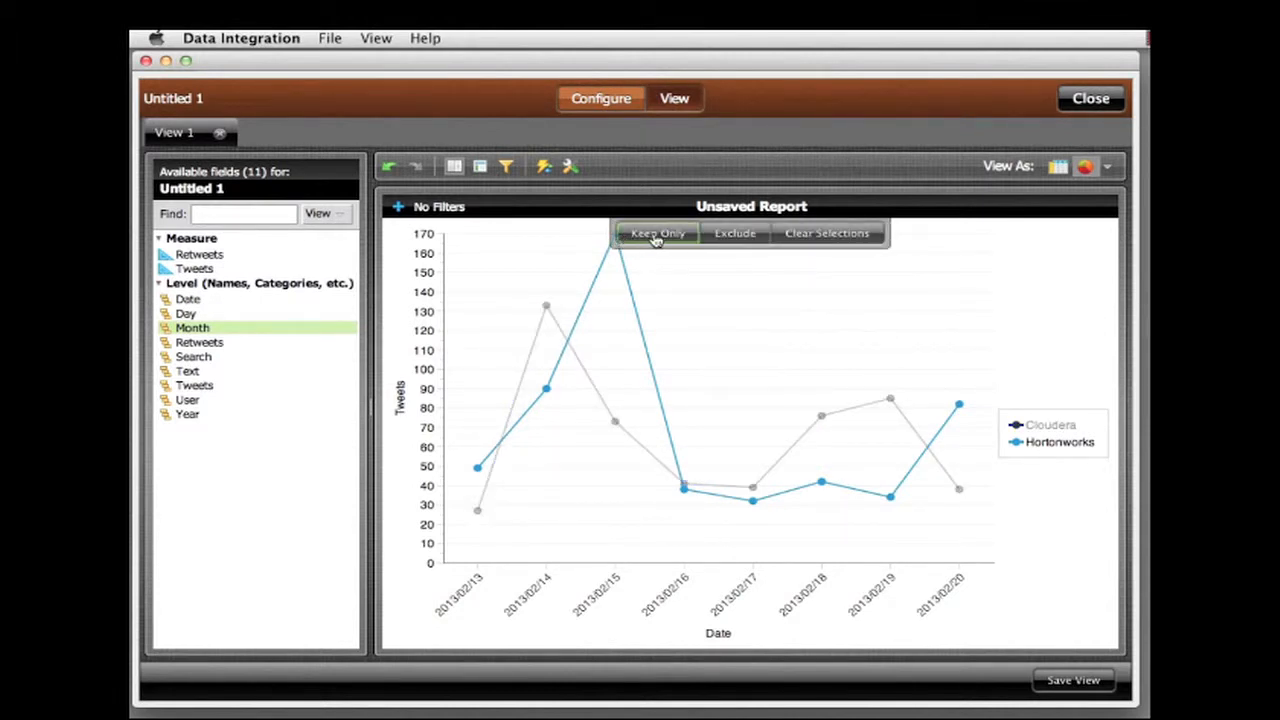
left_click(656, 232)
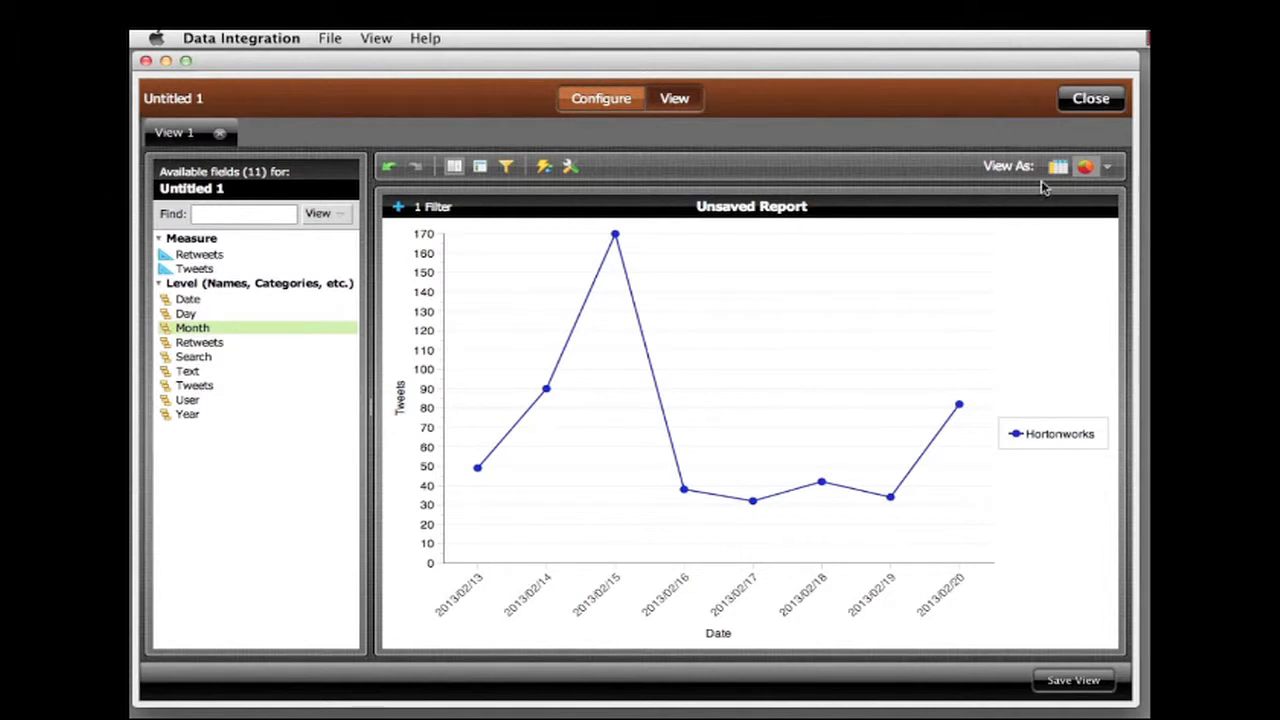
left_click(1058, 166)
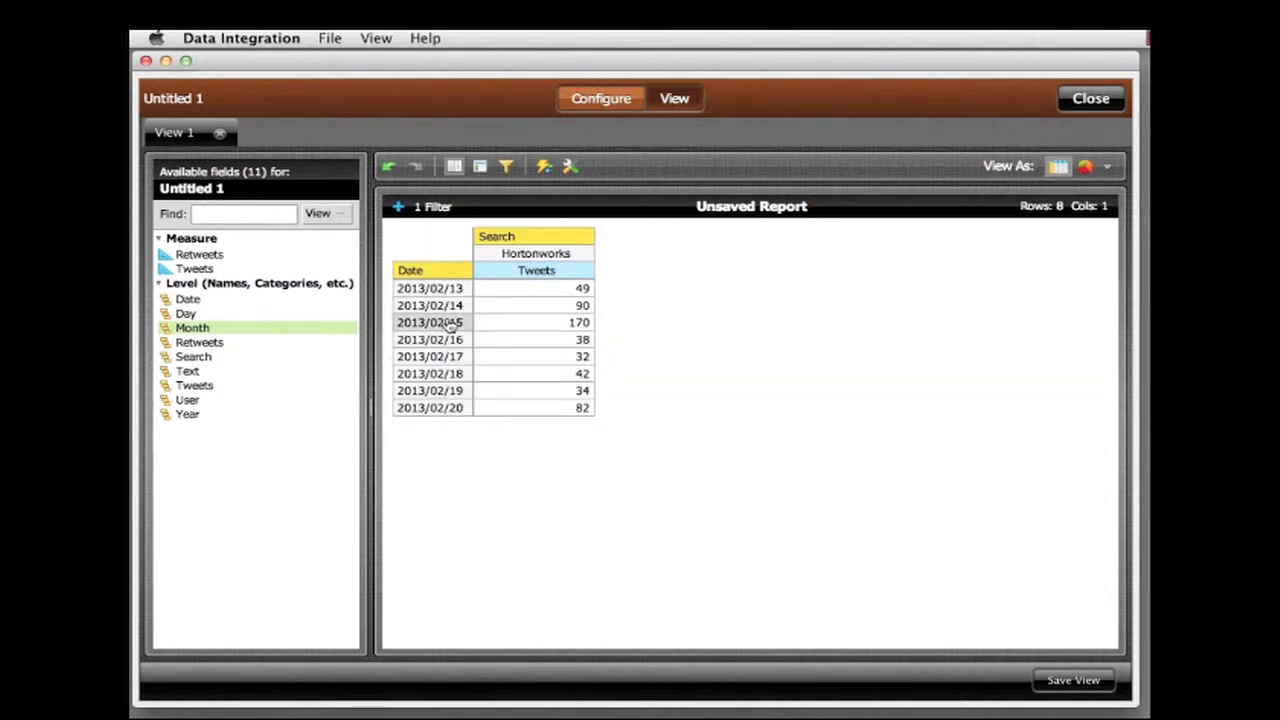
Keep only 2013/02/15 and sort users by tweet count high to low.
right_click(430, 322)
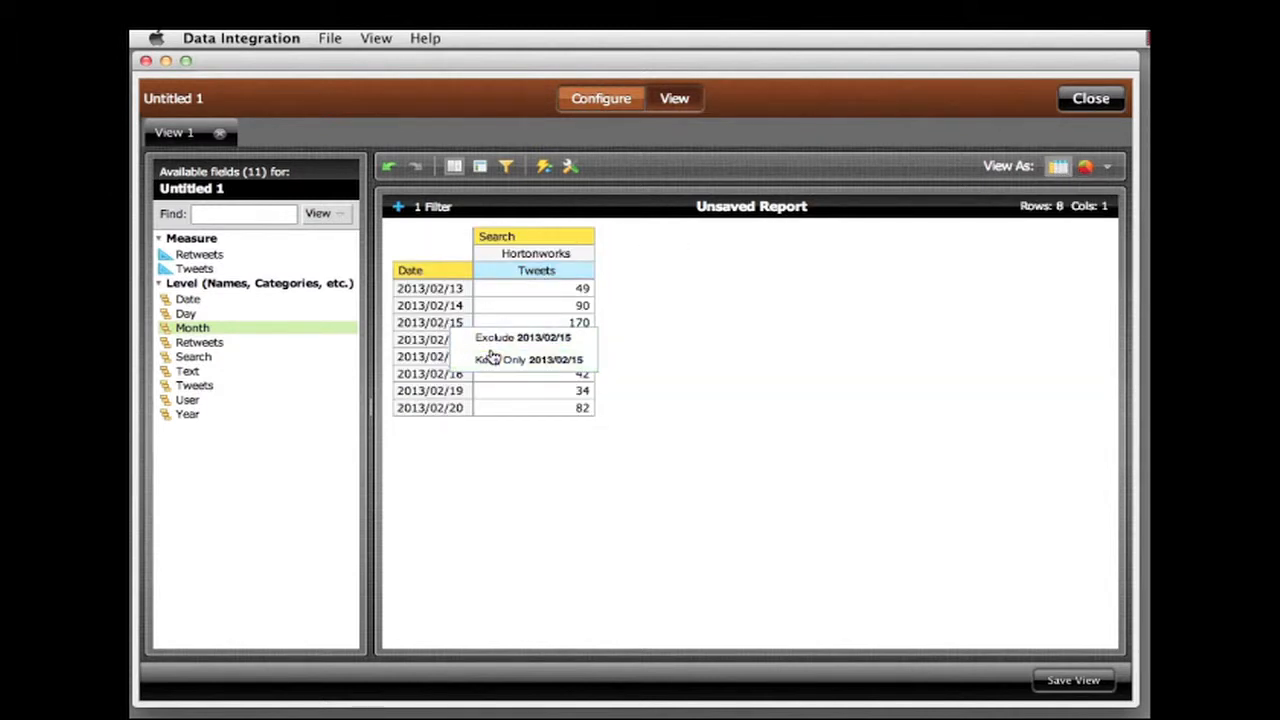
left_click(530, 360)
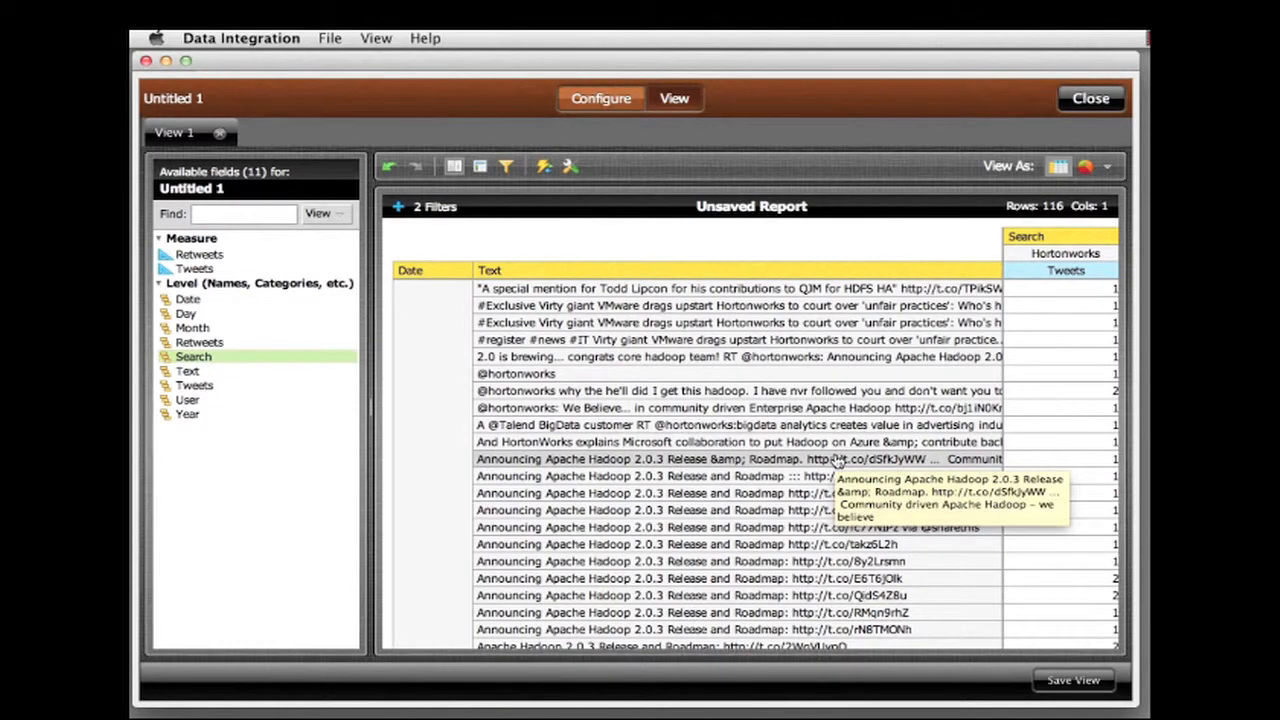
scroll("down", 3)
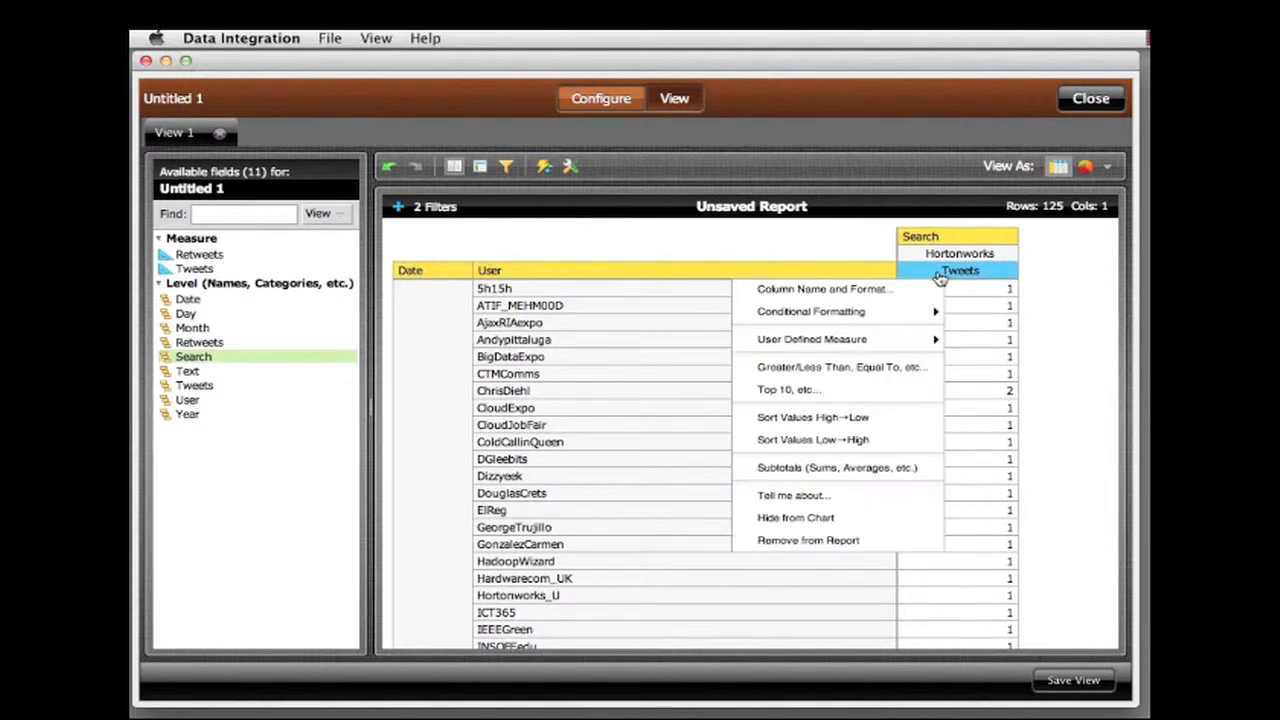
left_click(812, 418)
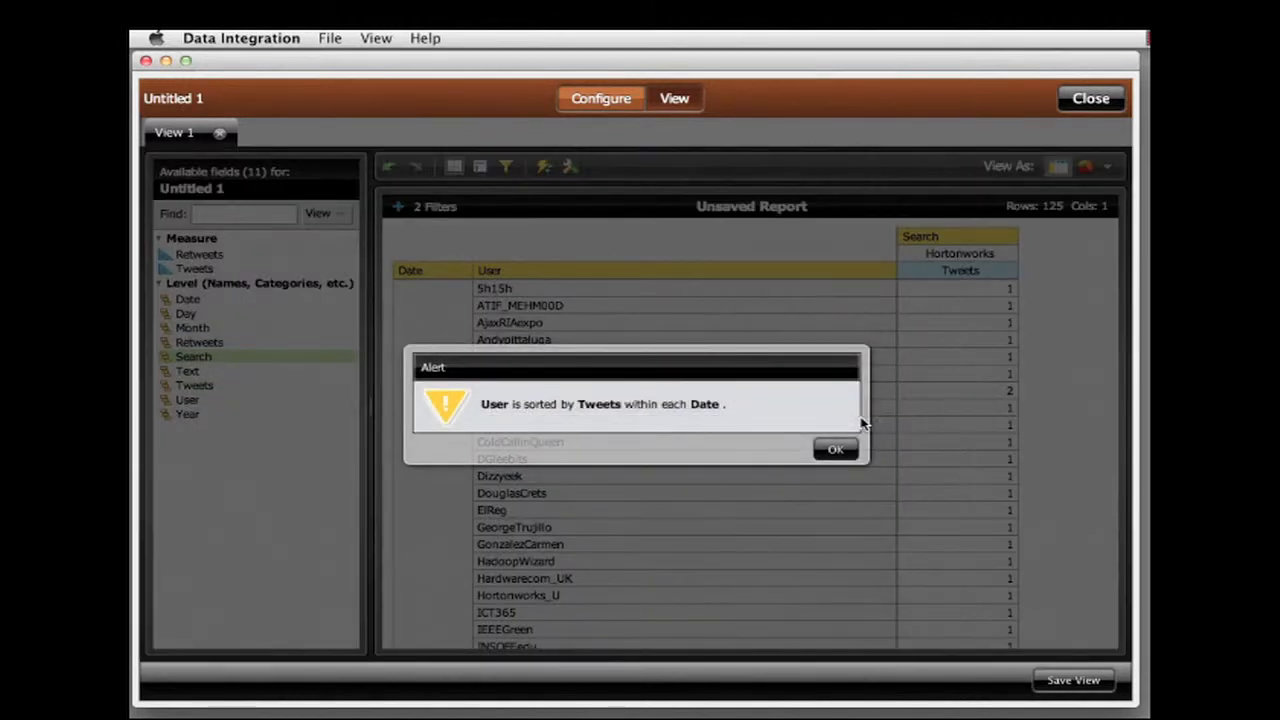
left_click(836, 448)
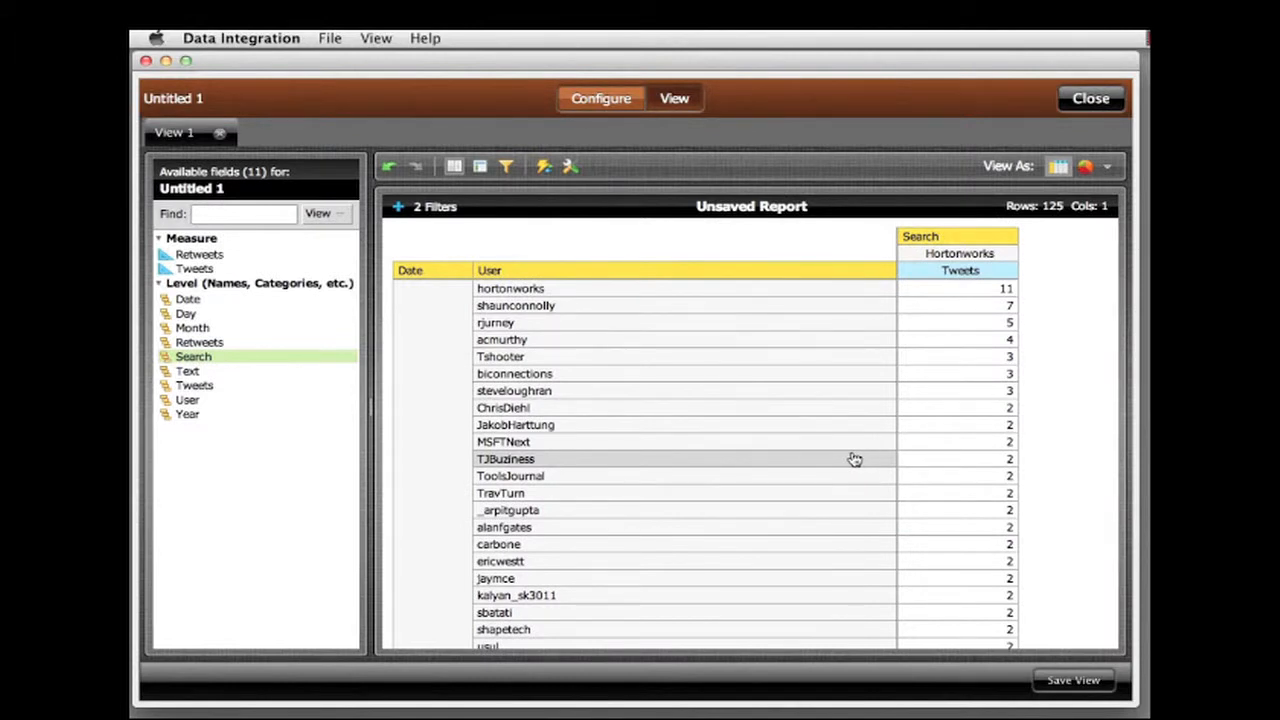
mouse_move(980, 322)
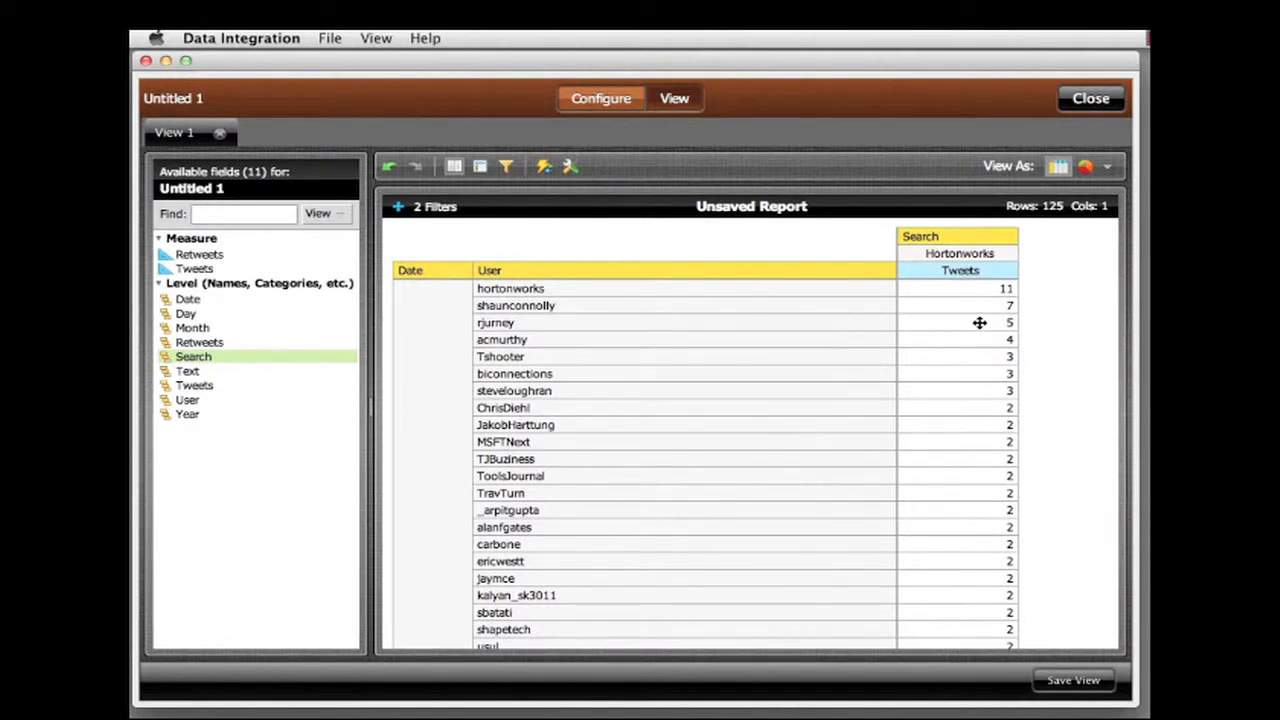
Remove the User breakdown, leaving that day's 170 Hortonworks tweets.
scroll("down", 3)
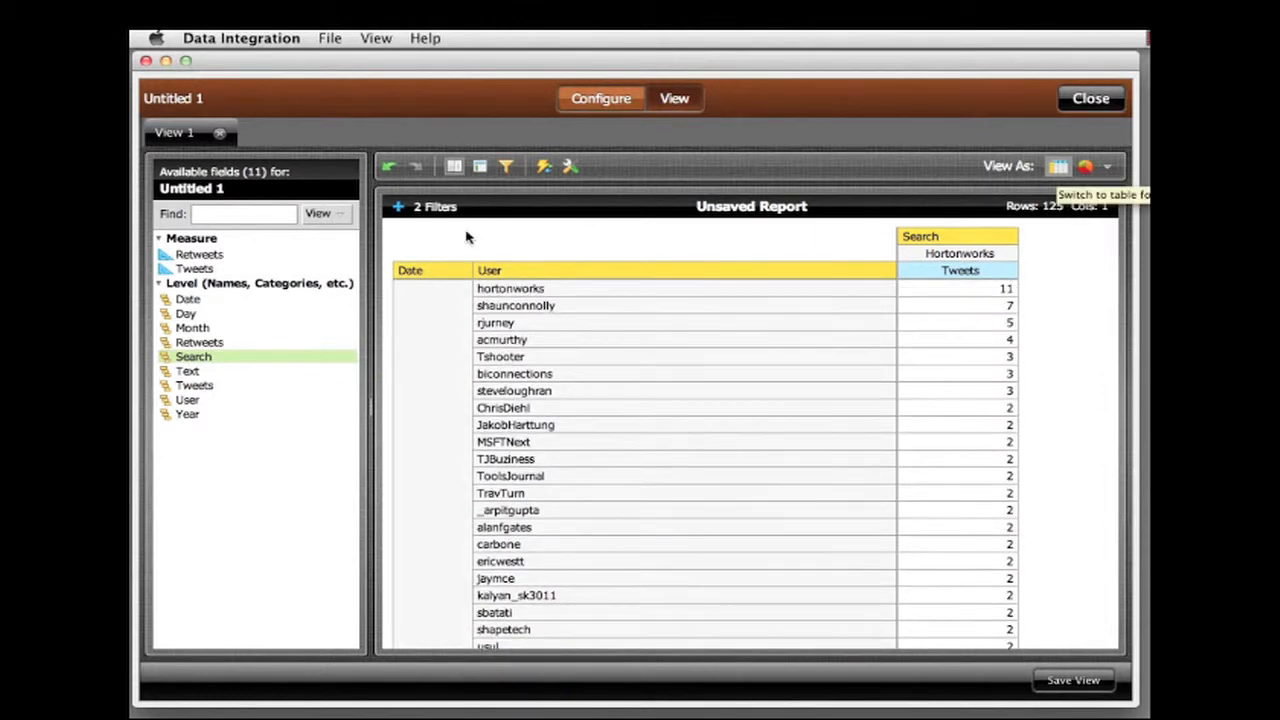
left_click_drag(488, 270, 930, 550)
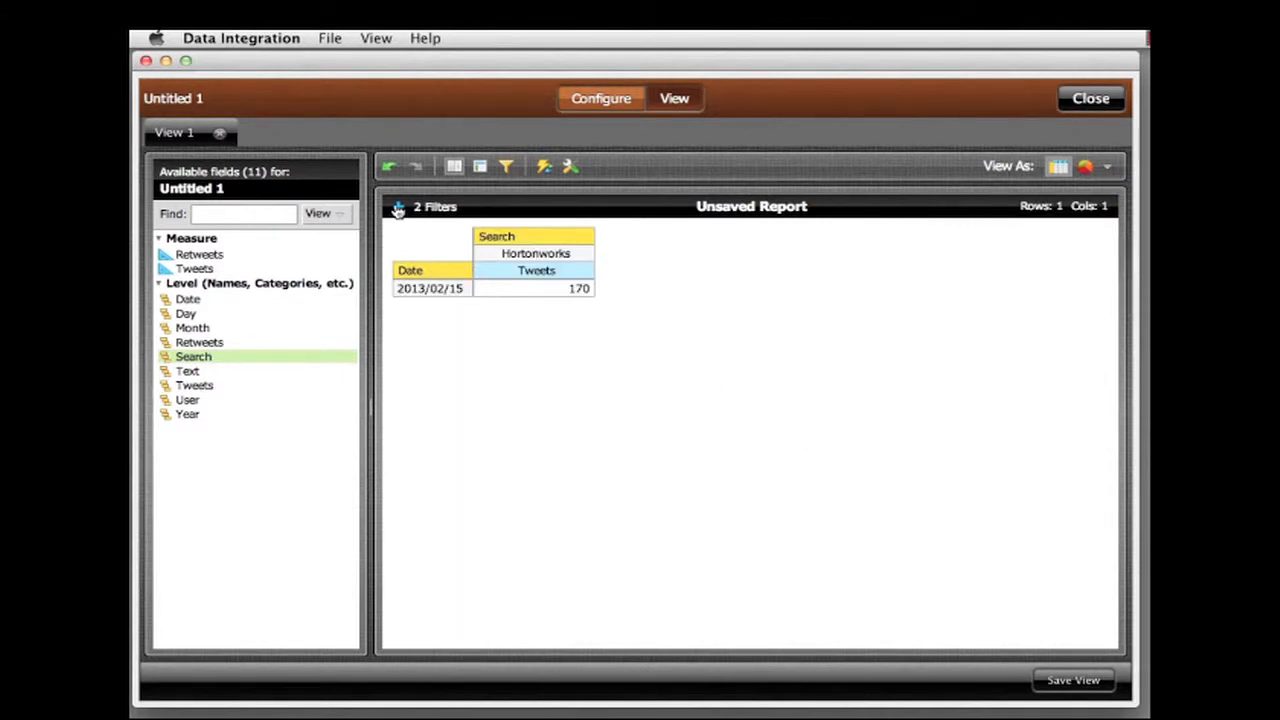
Clear filters, then keep only Cloudera tweets on 2013/02/14, totalling 133.
left_click(398, 206)
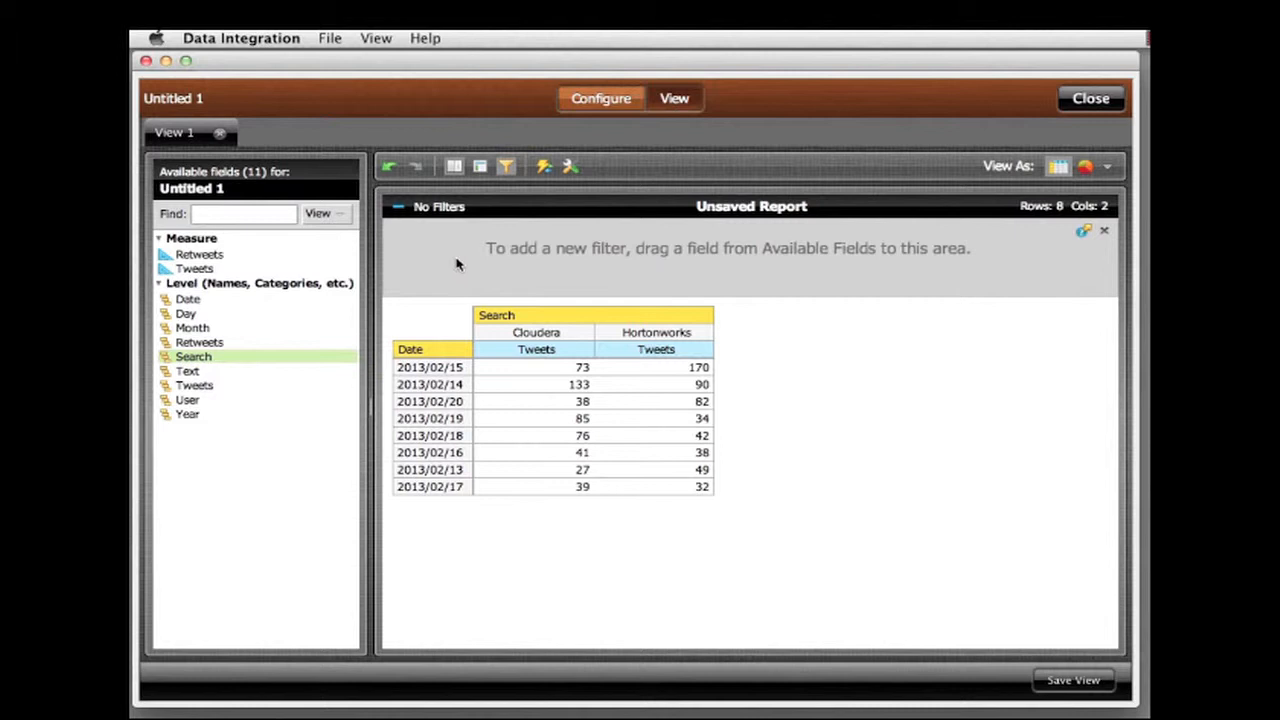
right_click(536, 348)
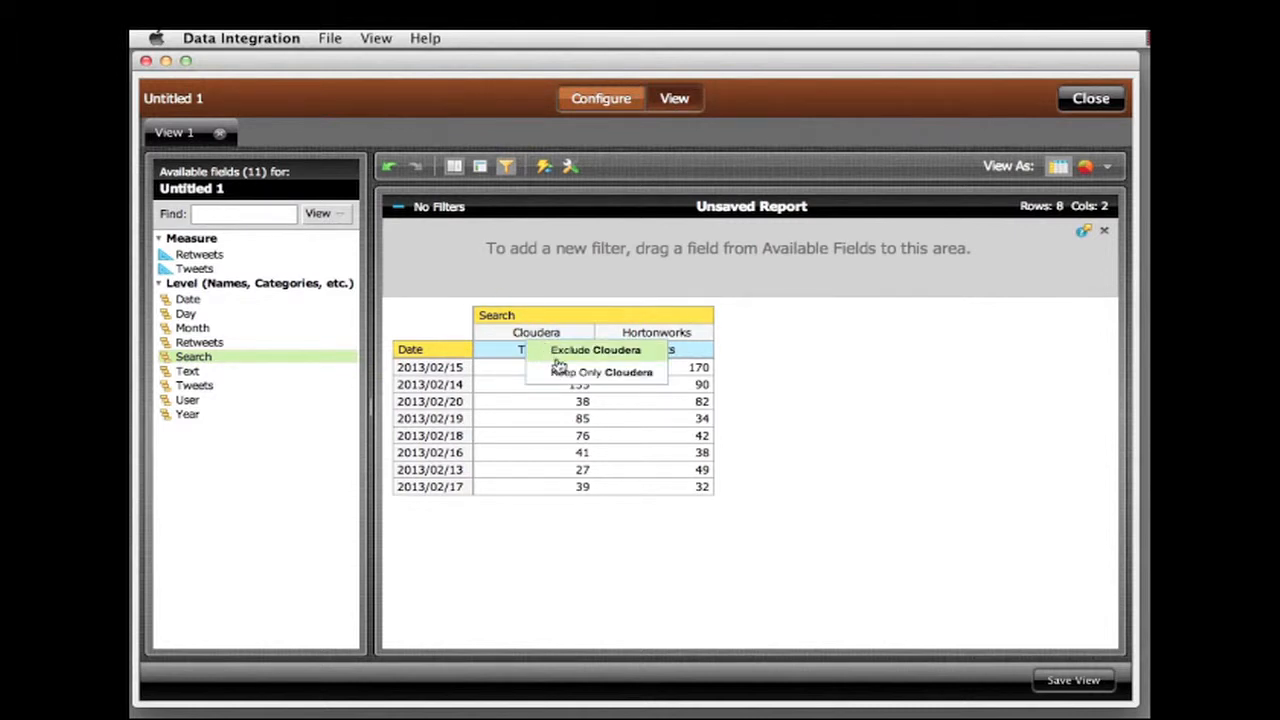
left_click(600, 370)
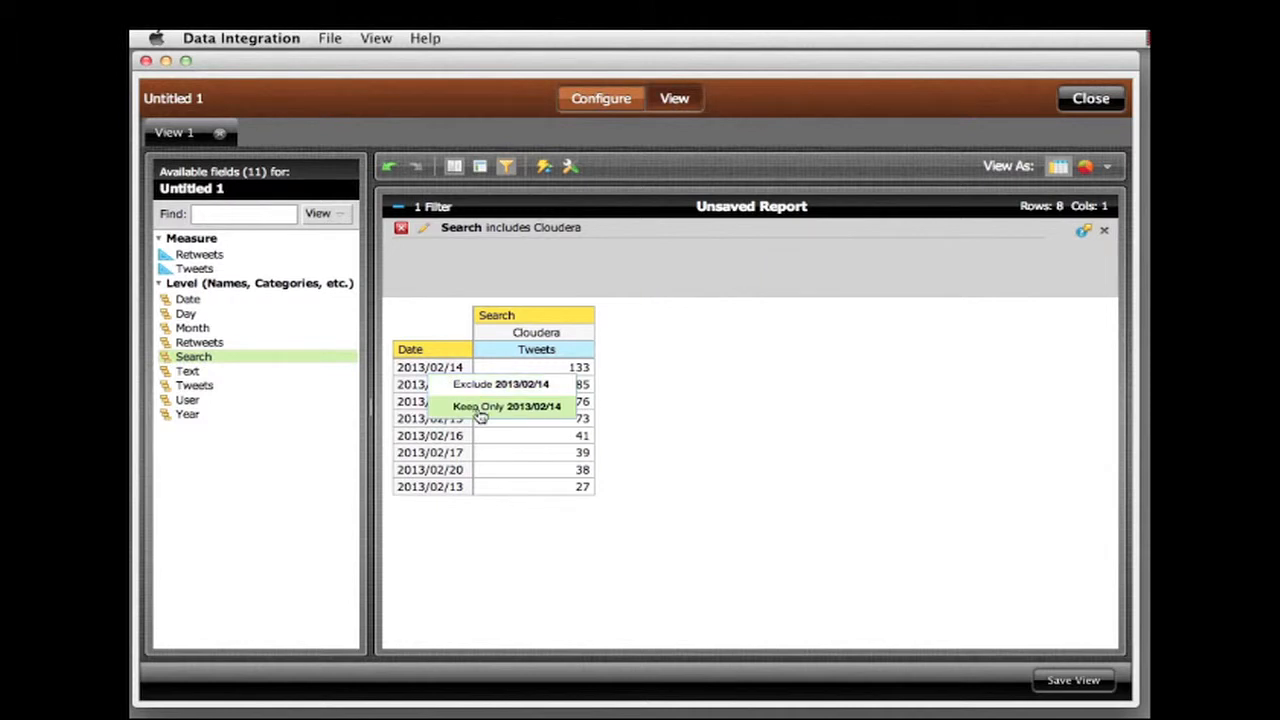
left_click(506, 406)
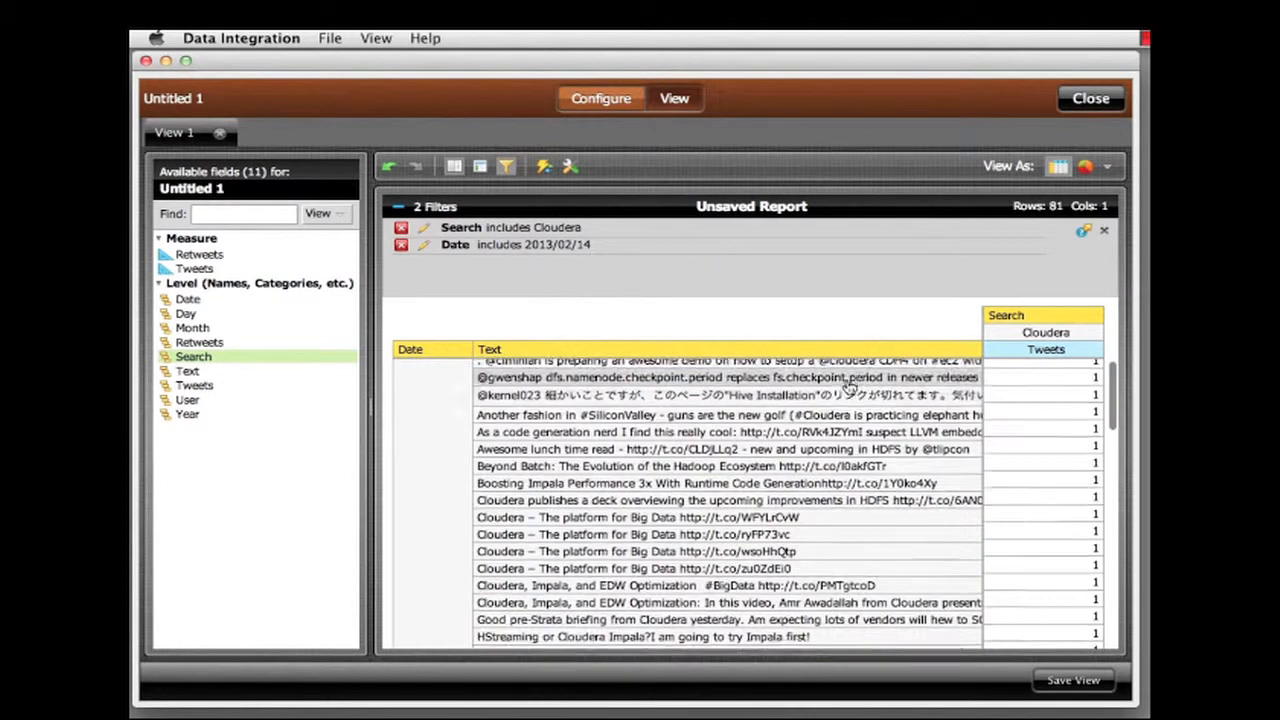
scroll("down", 3)
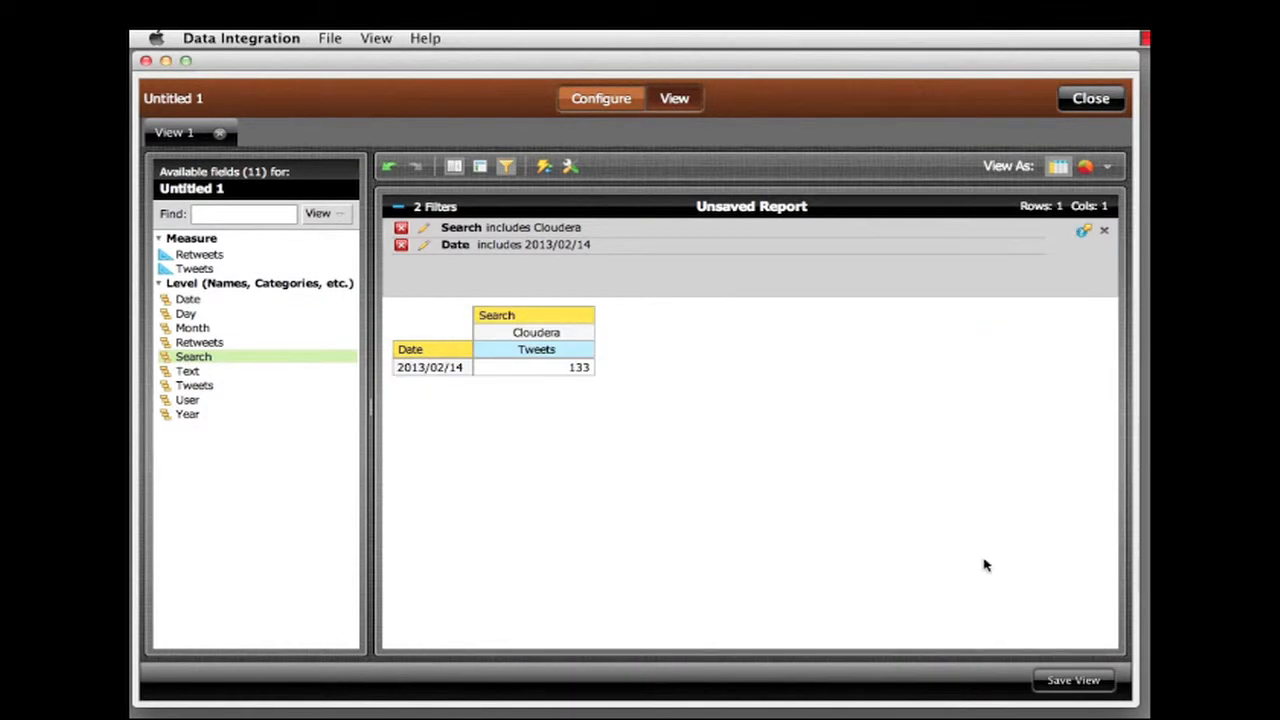
Delete the Cloudera and 2013/02/14 filters and order rows by date from 2013/02/13.
left_click(400, 228)
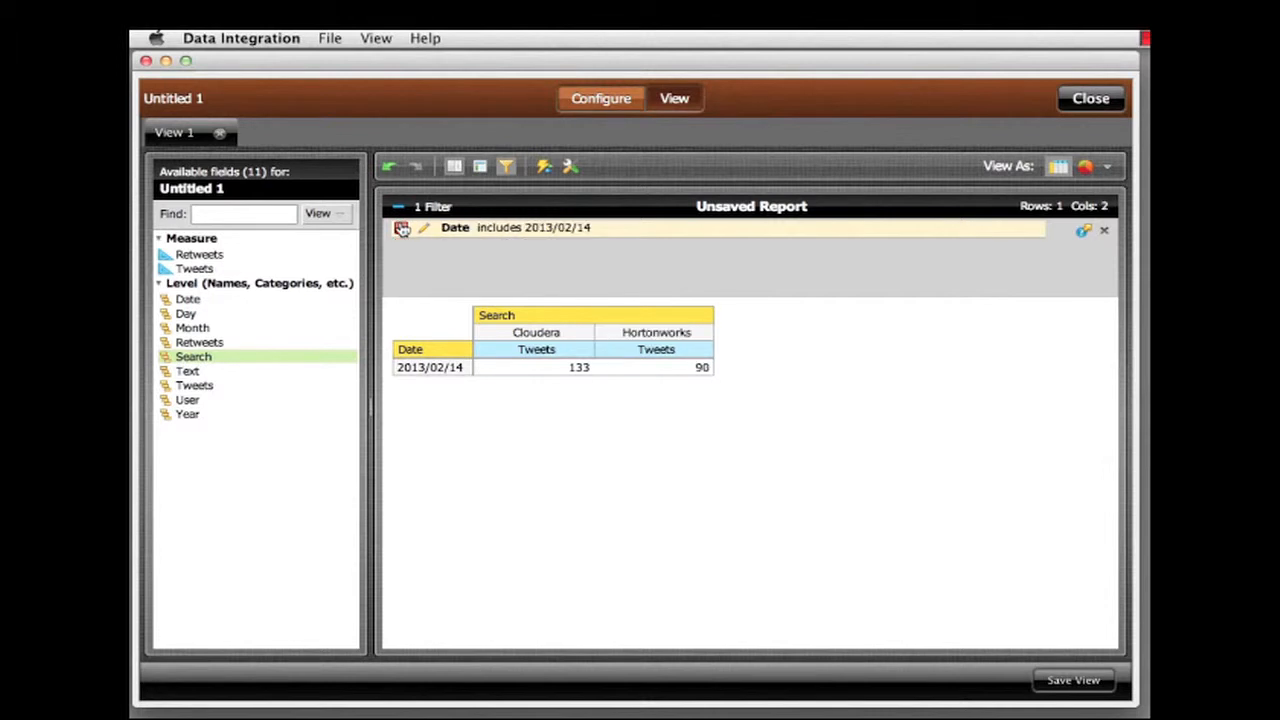
left_click(1104, 228)
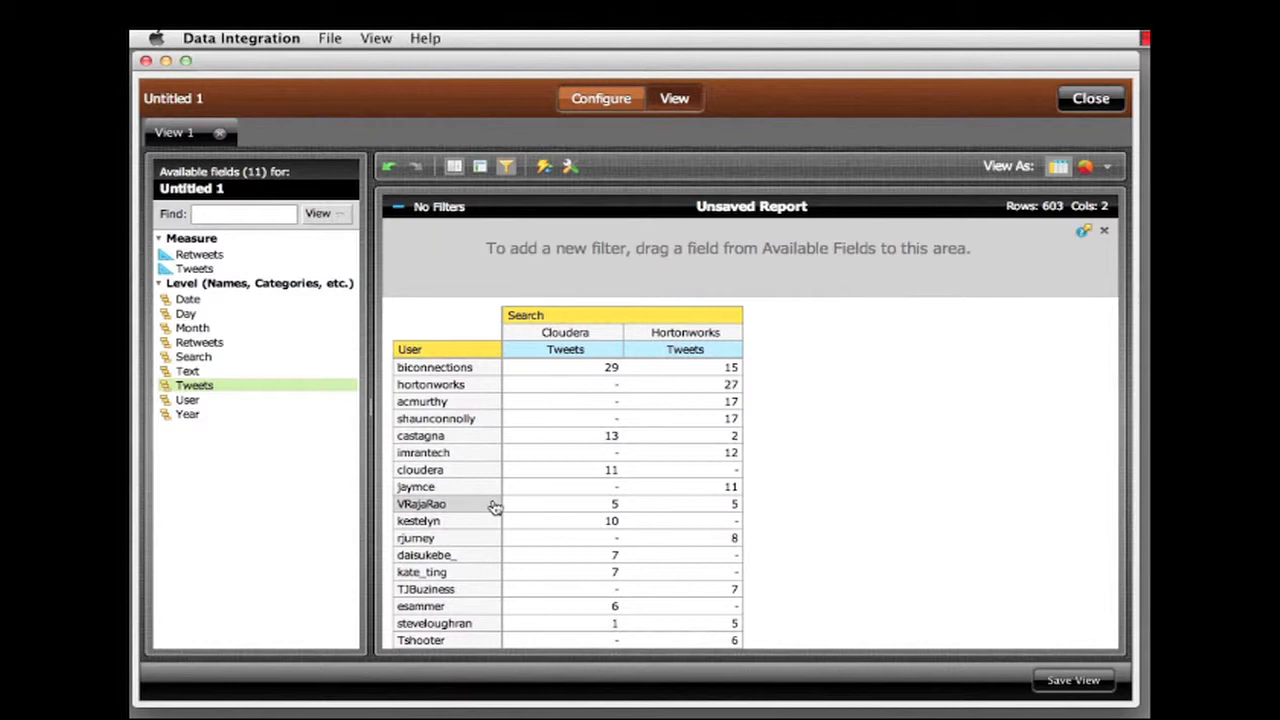
scroll("down", 3)
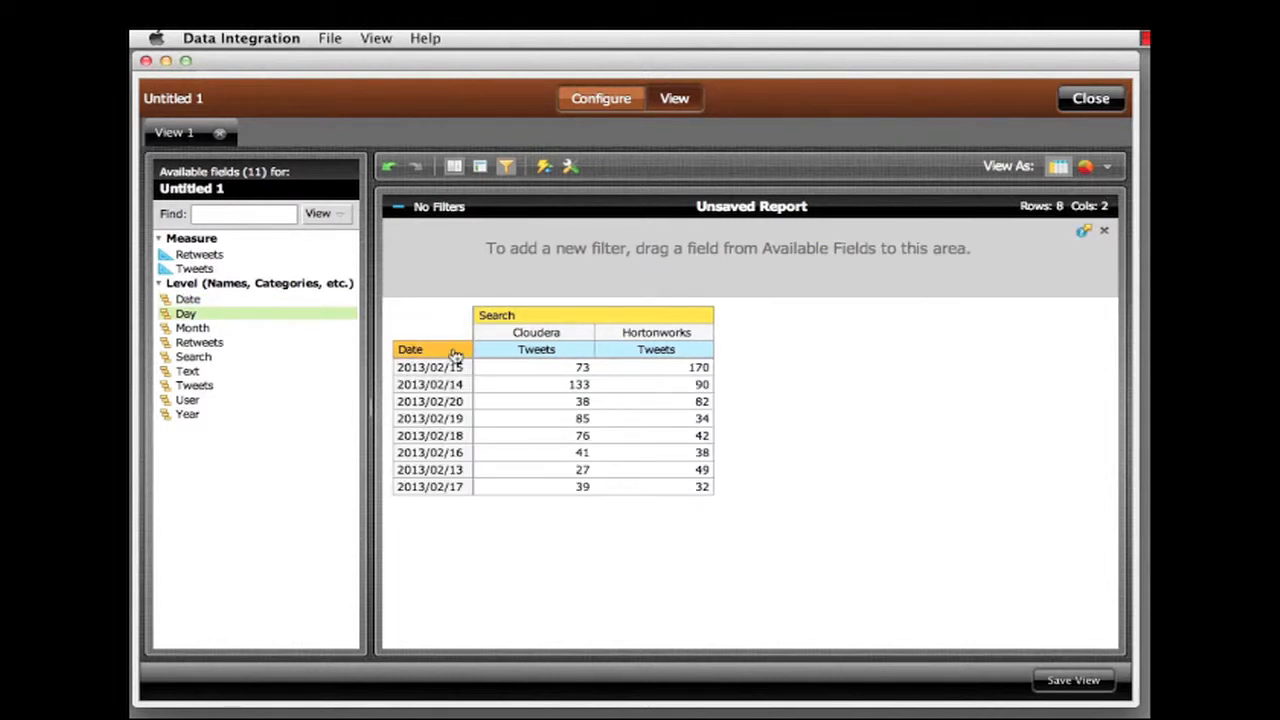
left_click(410, 348)
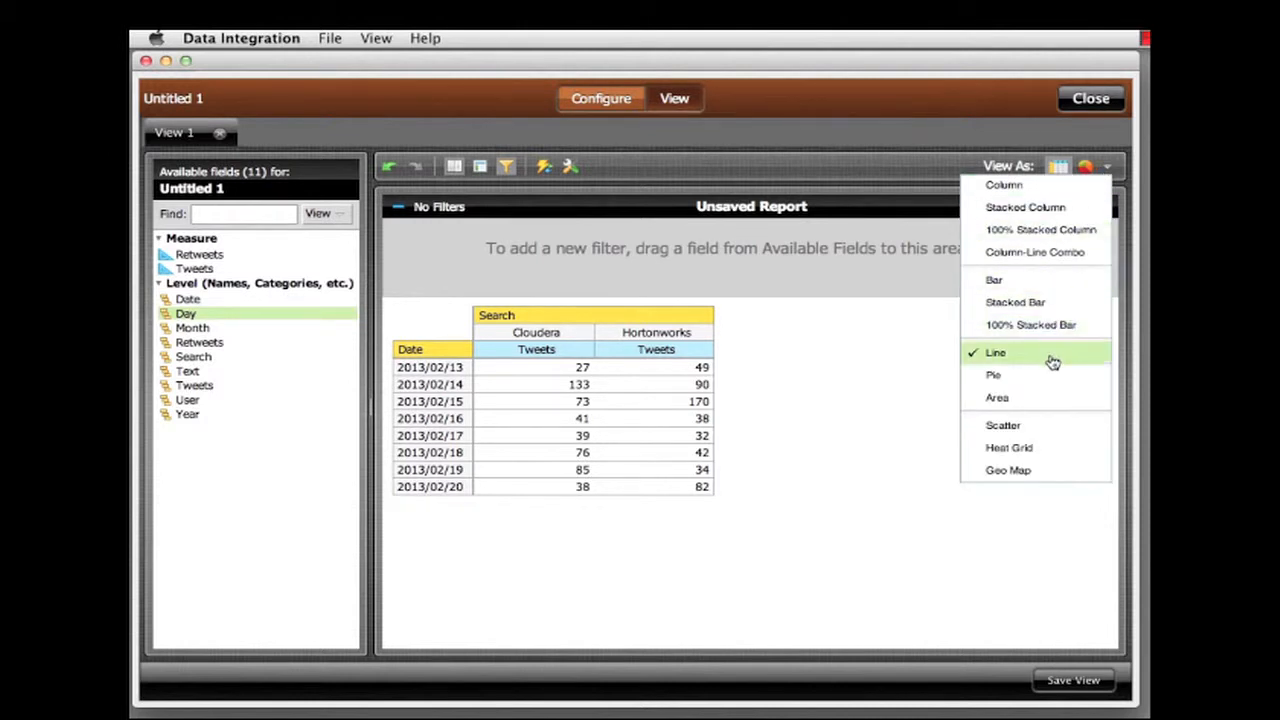
Show the comparison as a line chart and save the data source as 'competitor tweets'.
left_click(996, 352)
type("co")
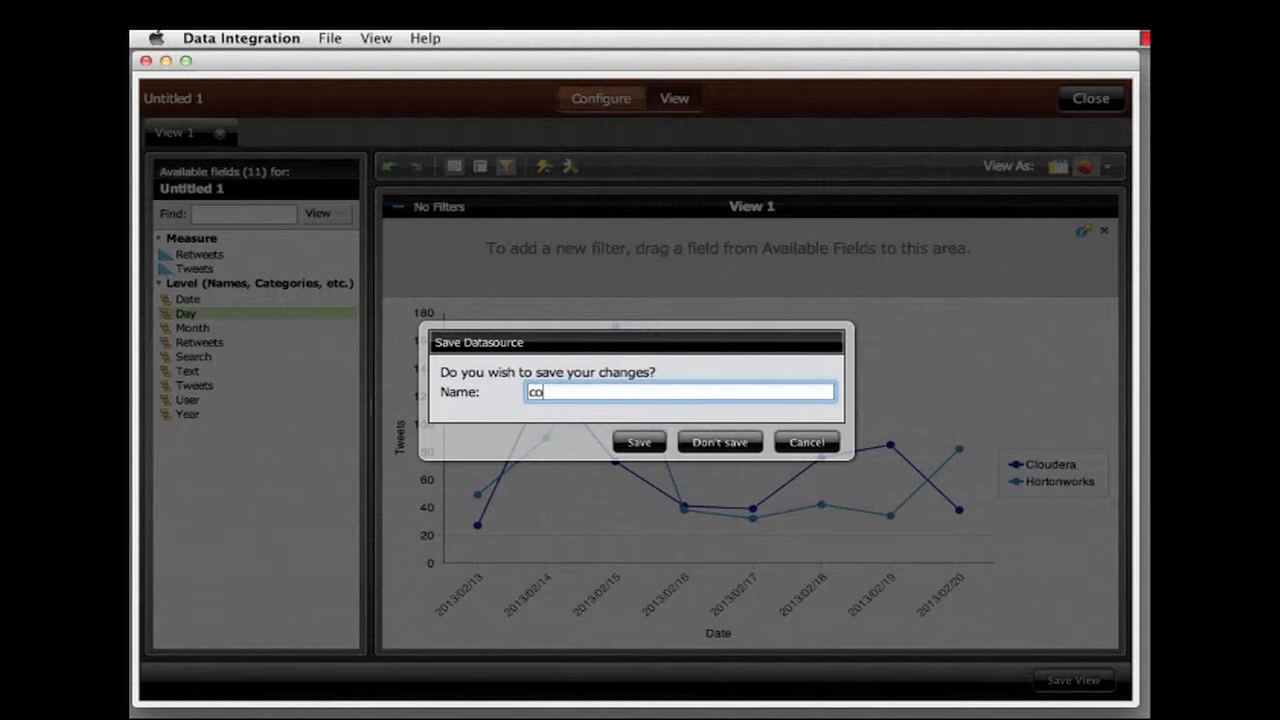
type("mpeti")
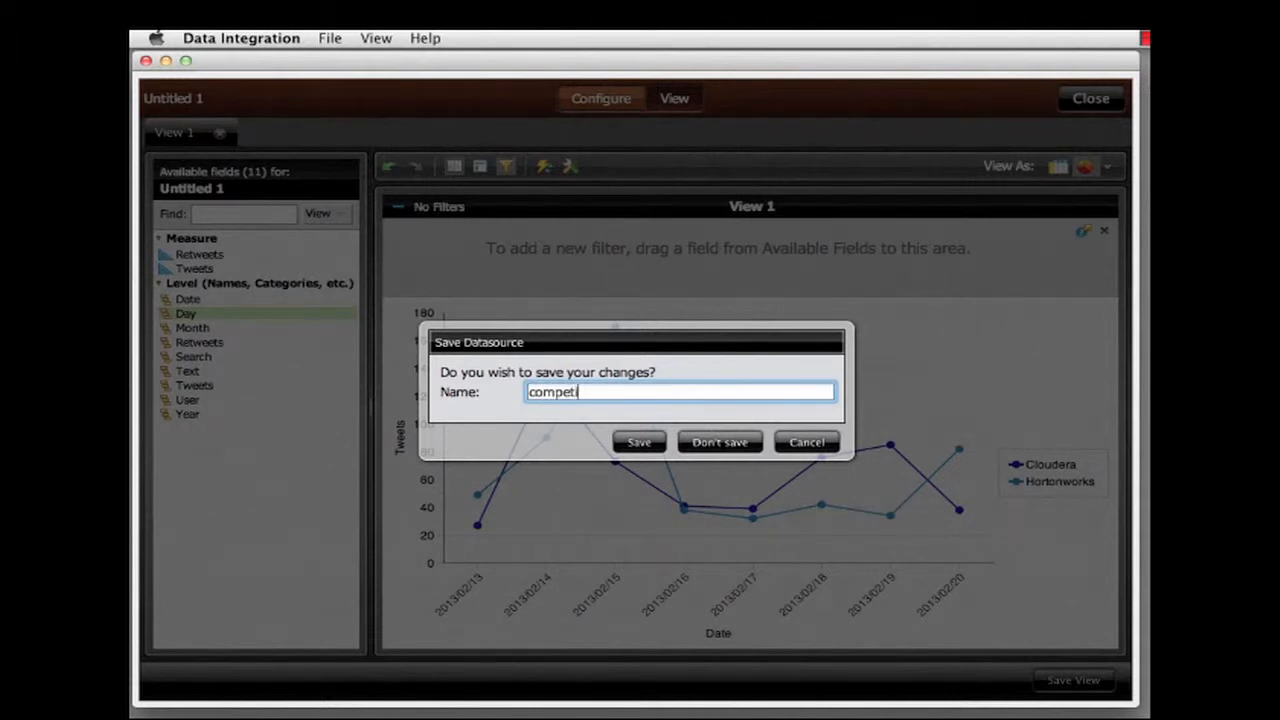
type("itor tw")
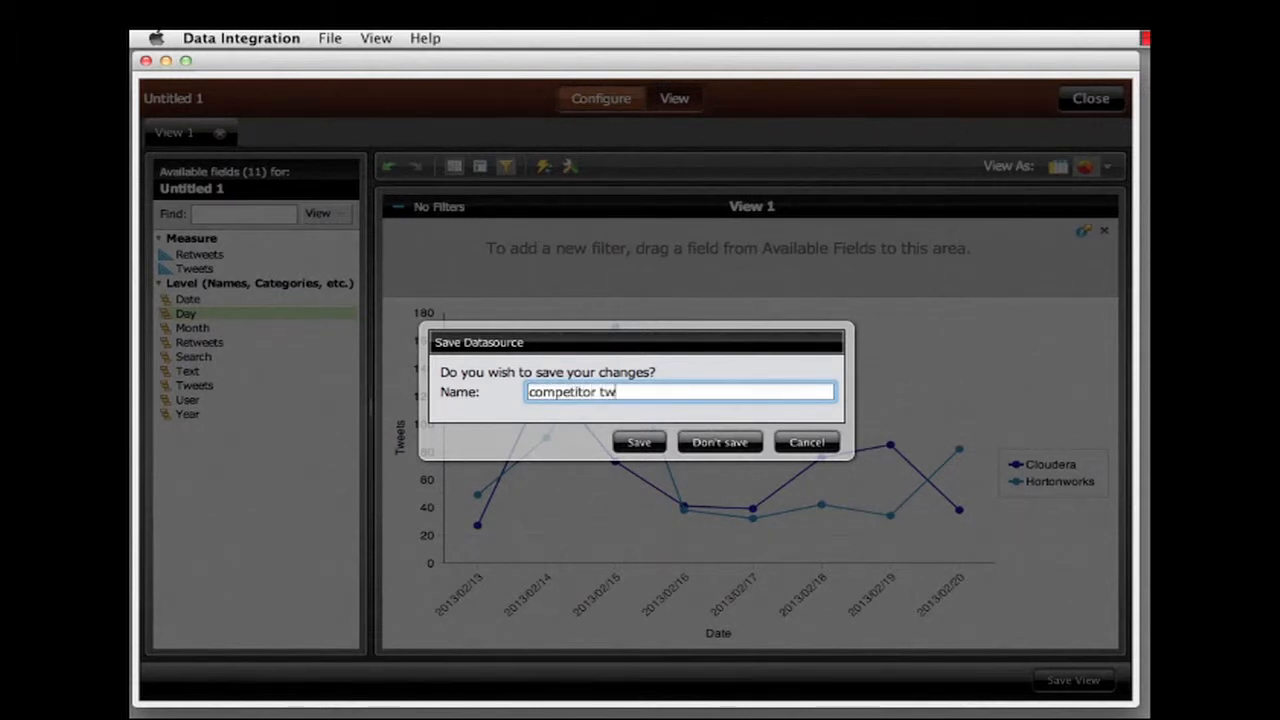
type("eets")
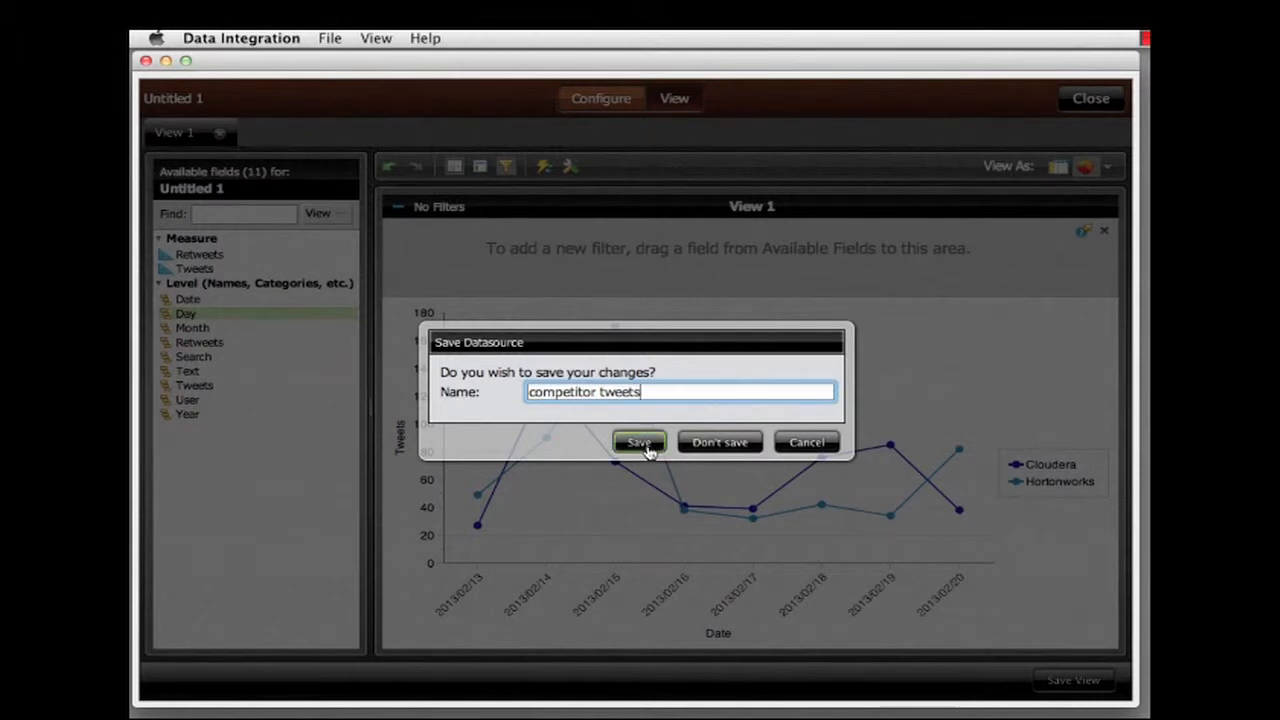
left_click(640, 442)
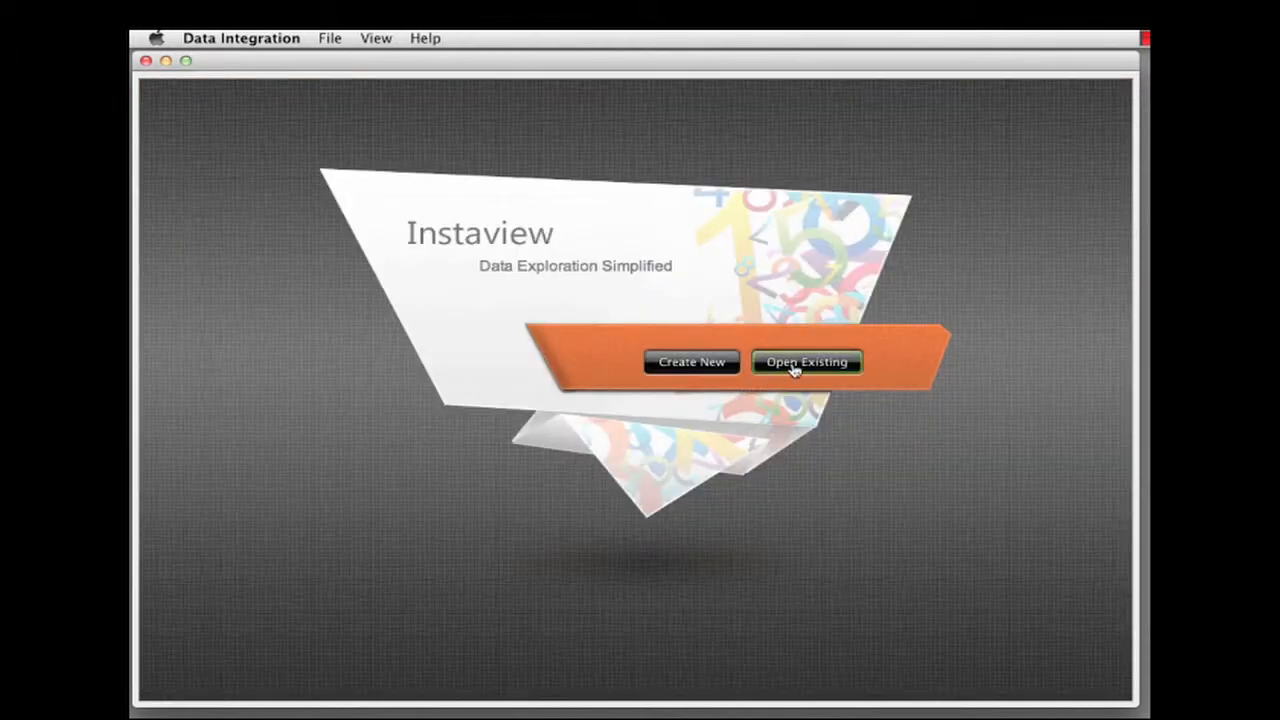
Reopen the saved 'competitor tweets' data source from Open Existing.
left_click(808, 360)
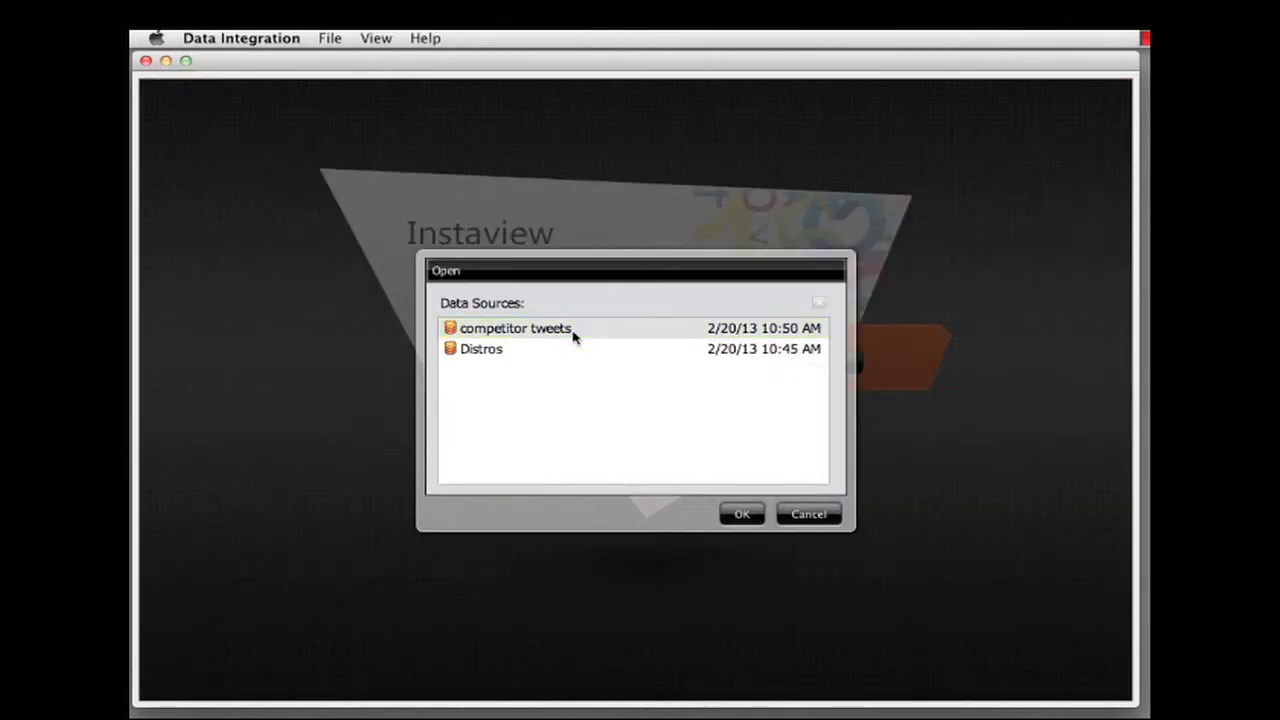
double_click(516, 328)
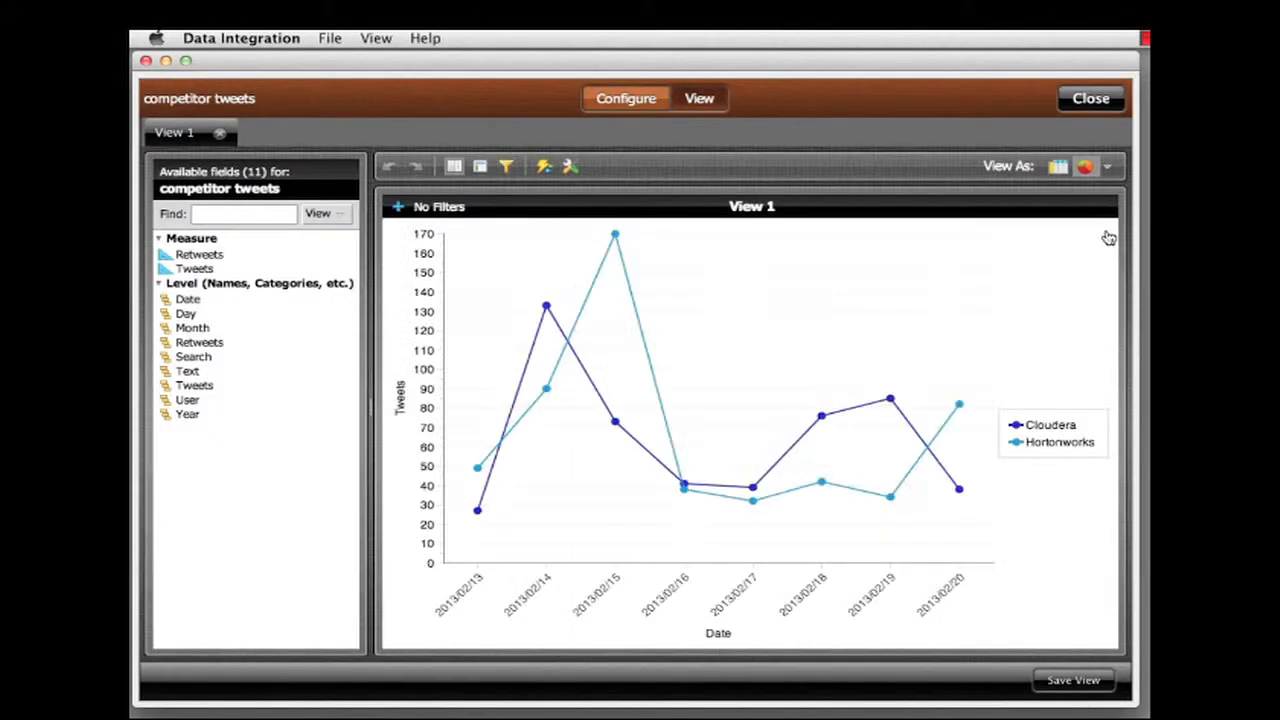
mouse_move(1108, 238)
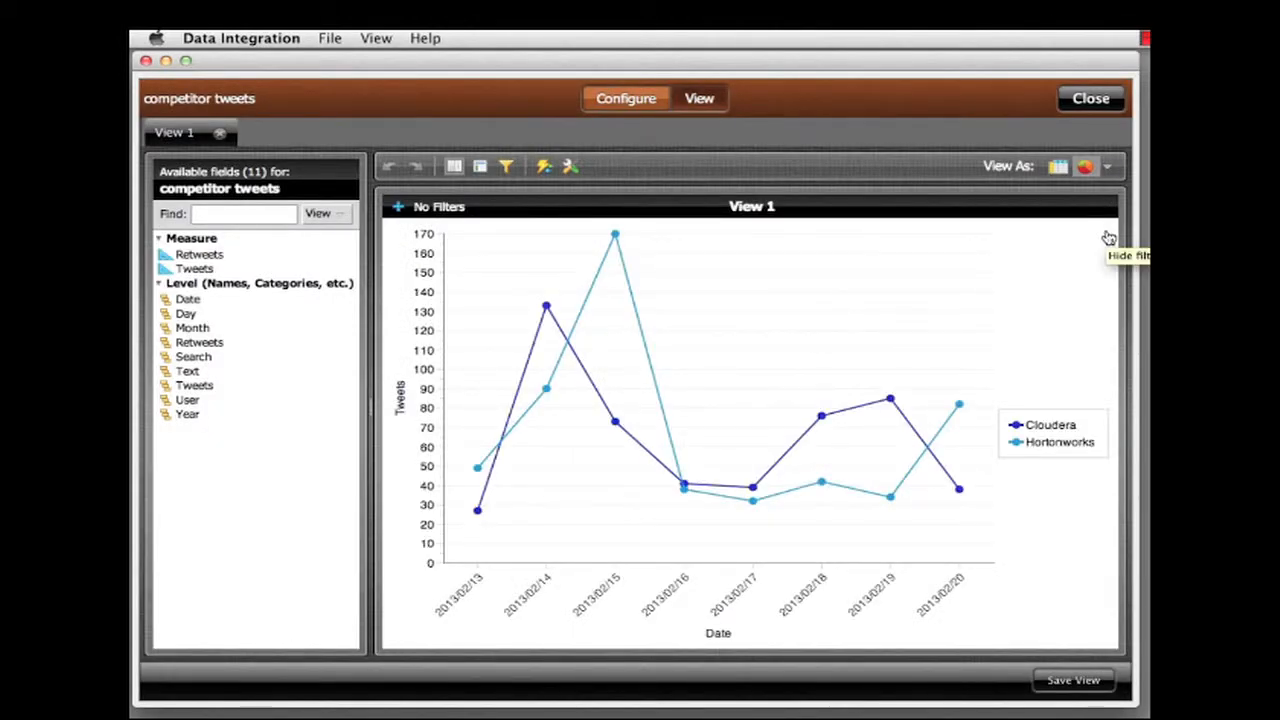